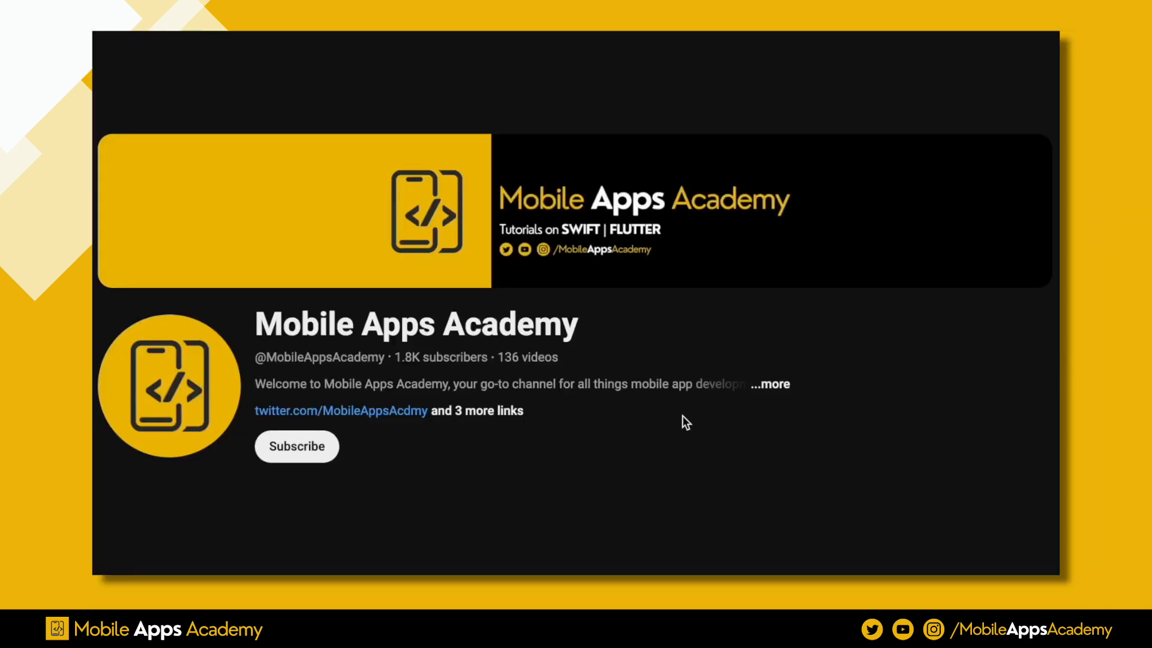
# - Open the ToDoList project on ContentView.swift with the live canvas preview
pyautogui.click(297, 446)
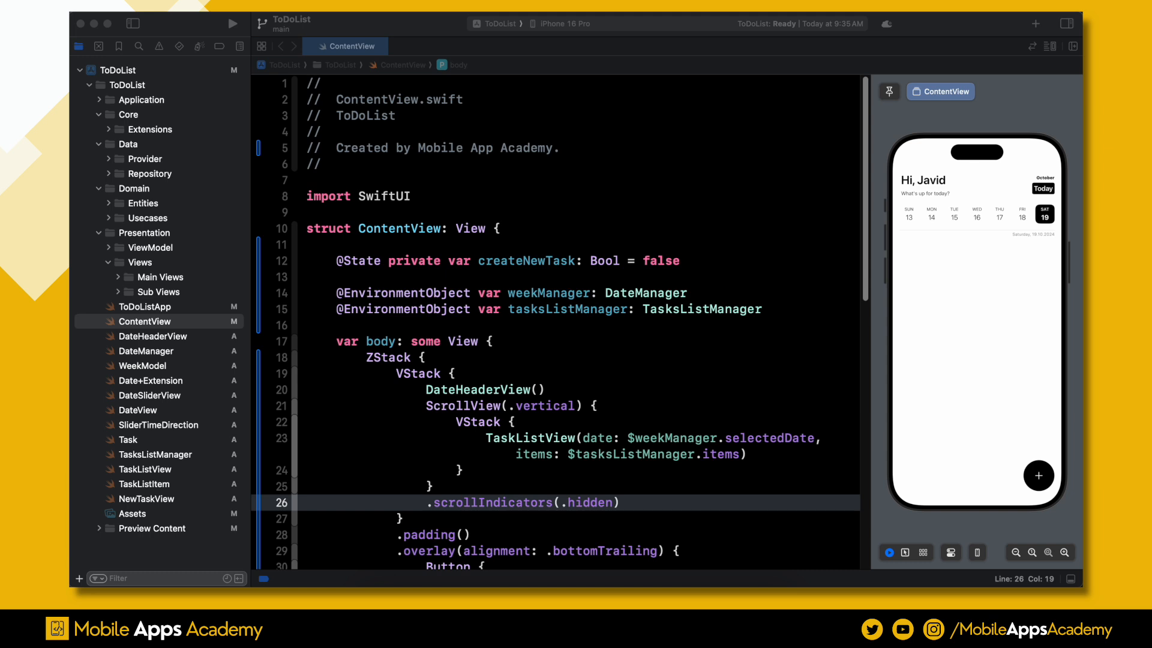
# - Move ToDoListApp into Application, and Task and WeekModel into Entities
pyautogui.click(145, 306)
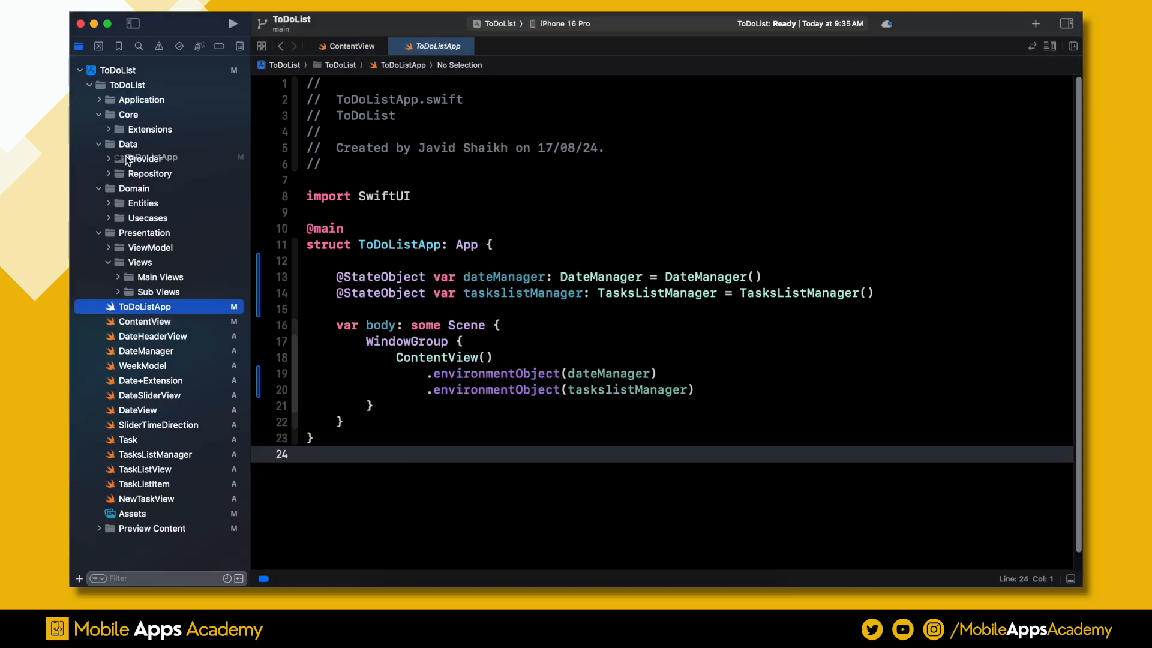
pyautogui.click(108, 99)
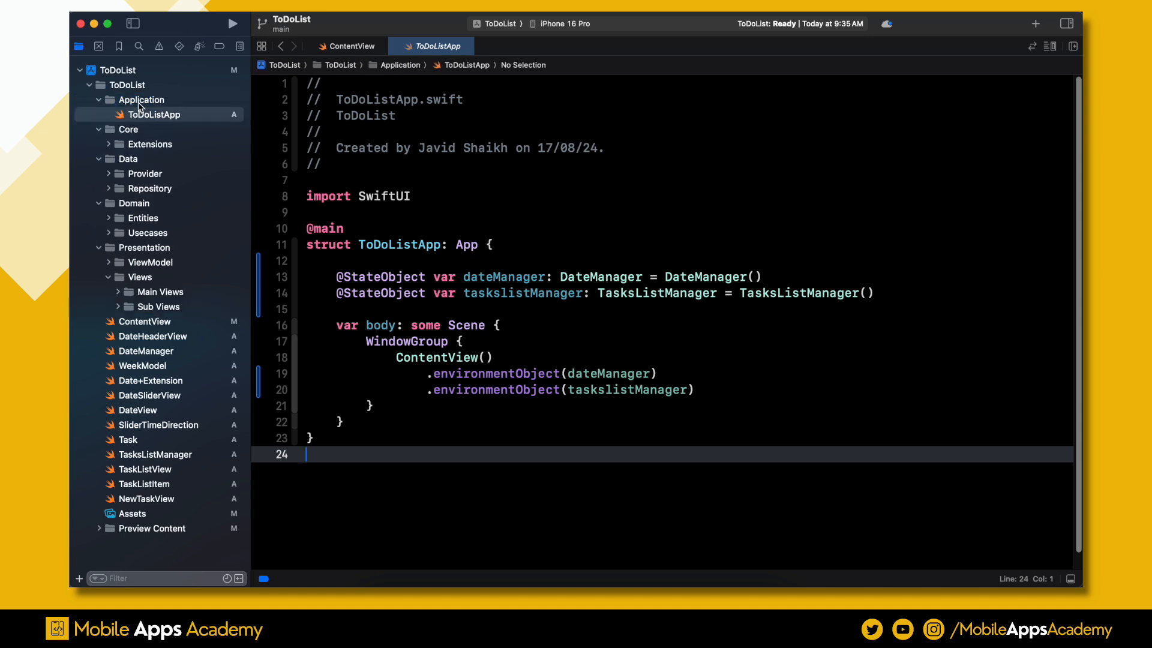
pyautogui.click(141, 99)
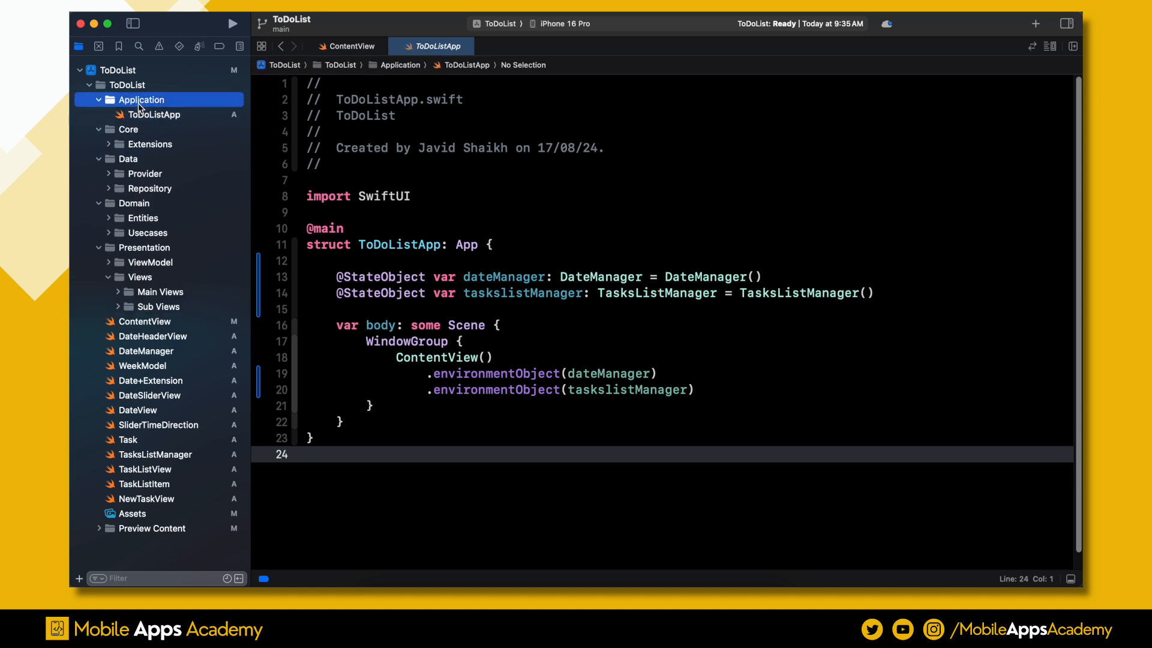
pyautogui.click(108, 217)
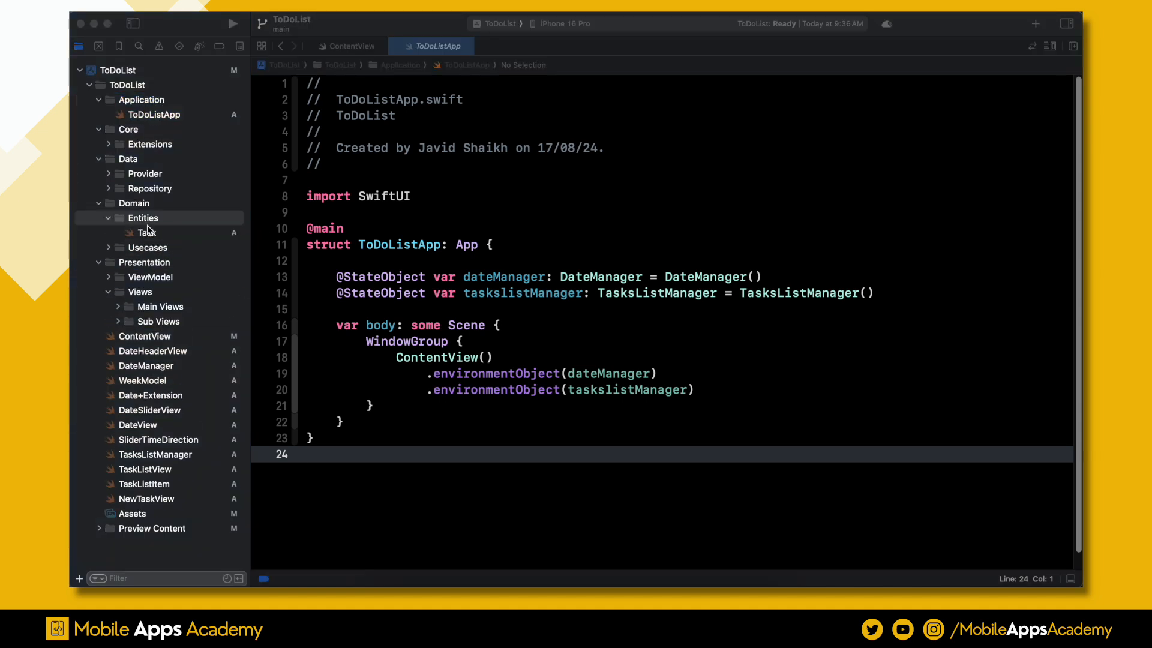
pyautogui.click(147, 233)
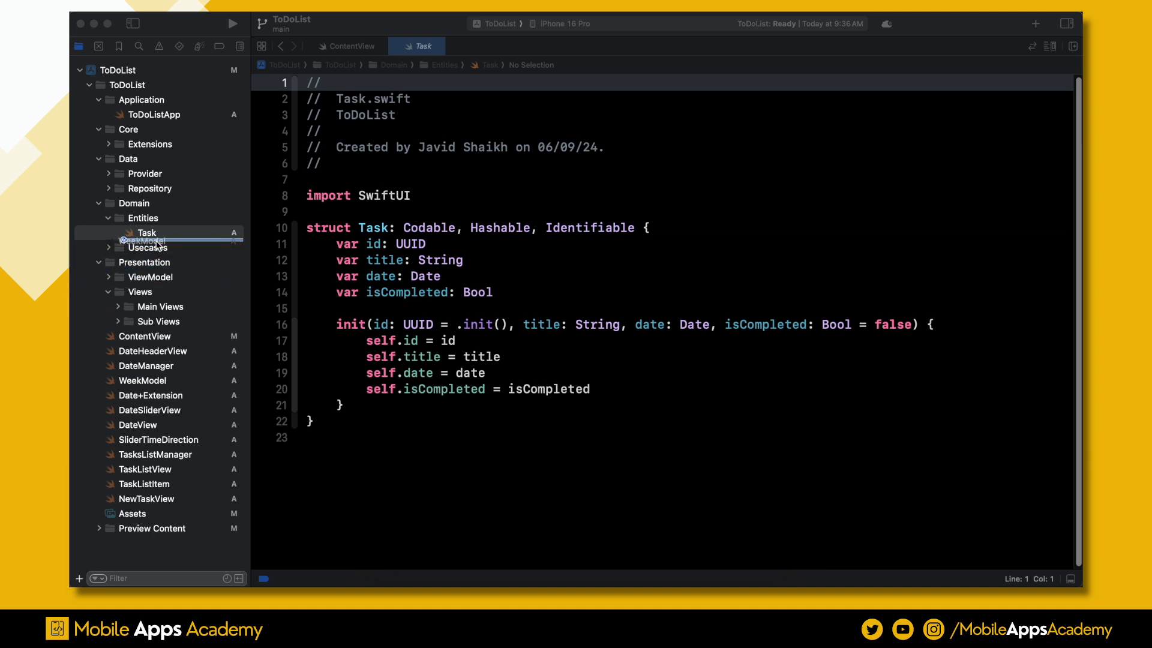
pyautogui.click(149, 248)
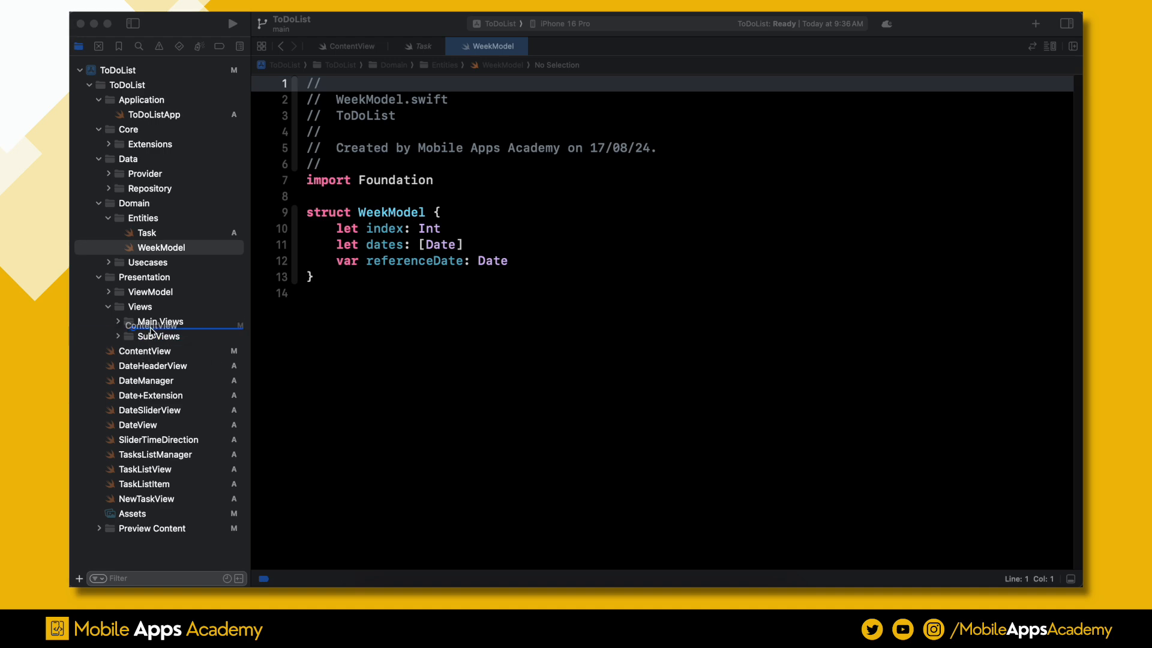
# - Move ContentView into Main Views and the remaining view files into Sub Views
pyautogui.click(144, 350)
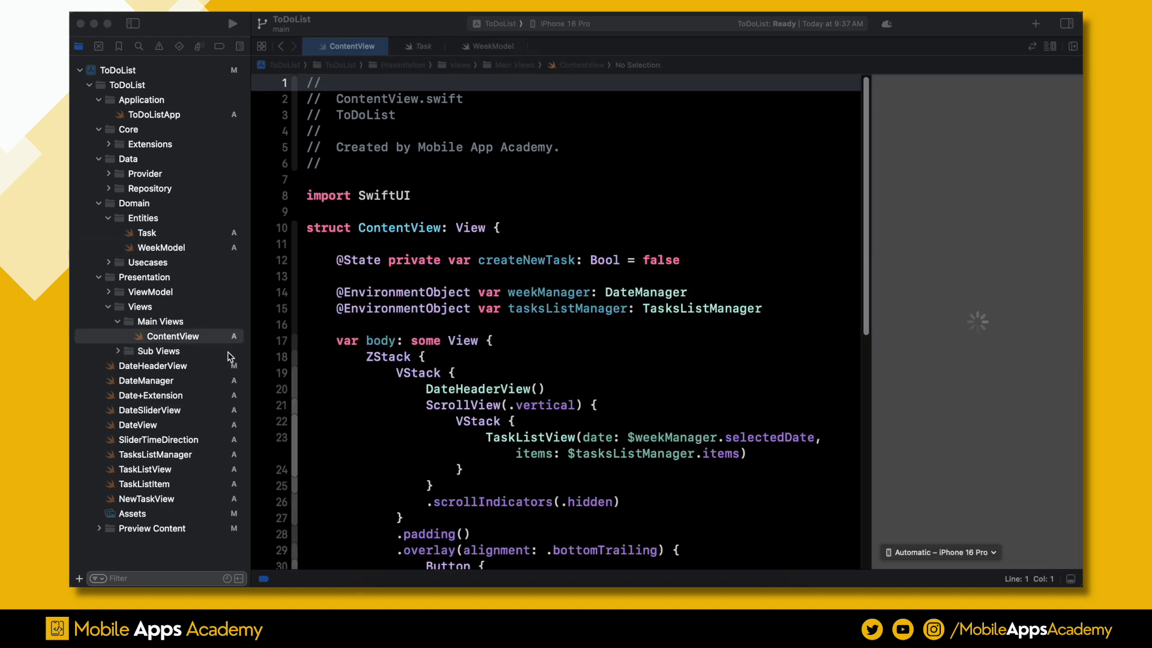
pyautogui.click(153, 365)
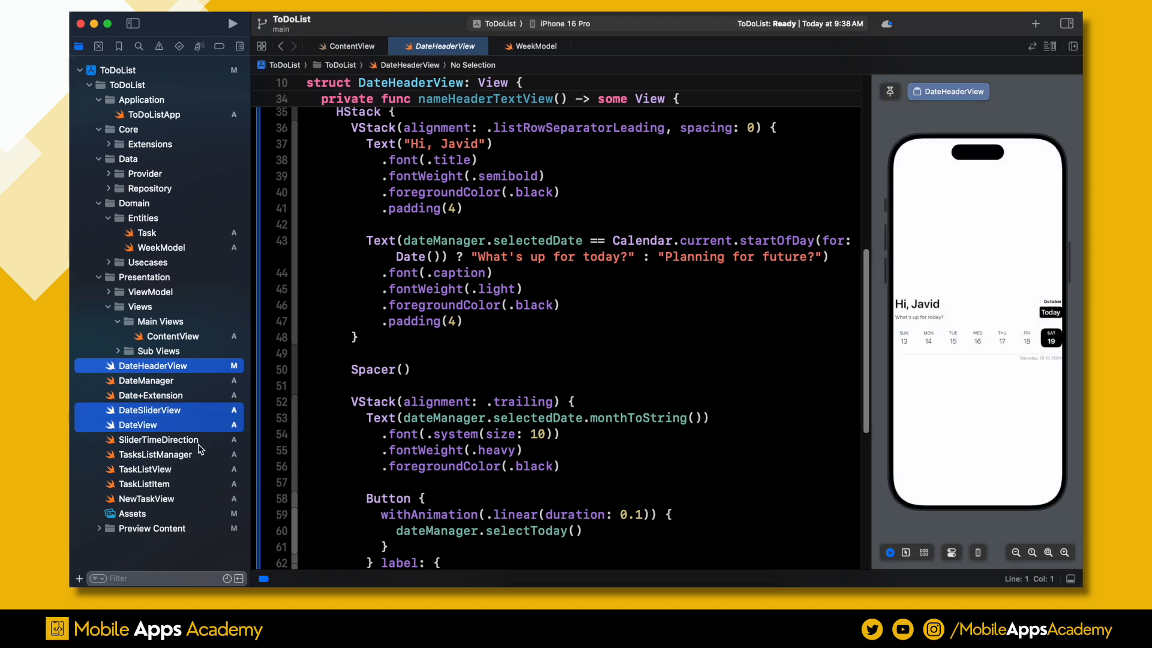
pyautogui.click(145, 468)
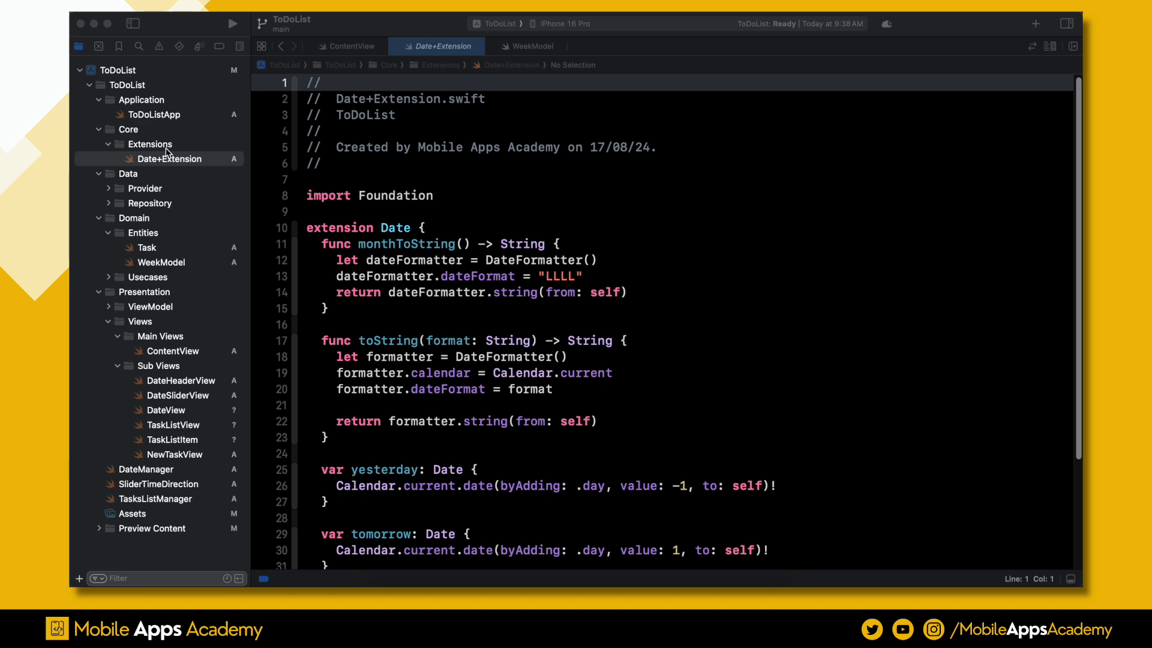
pyautogui.rightClick(382, 228)
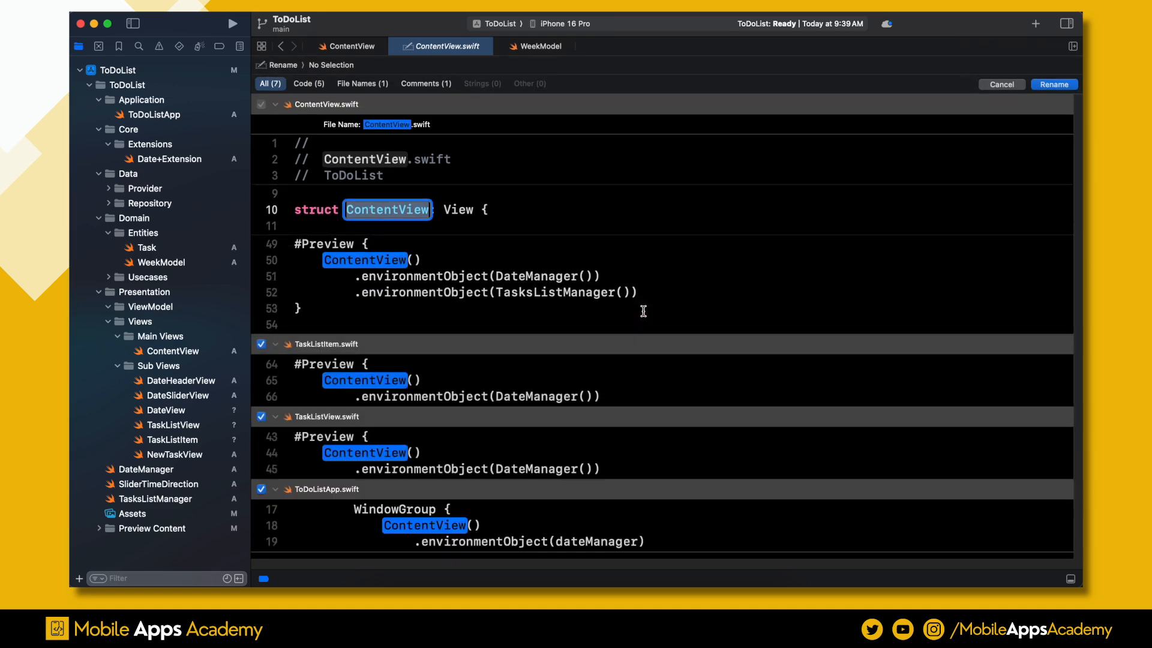
# - Rename ContentView to TasksHomePage and verify ToDoListApp now uses TasksHomePage
pyautogui.write('TasksH')
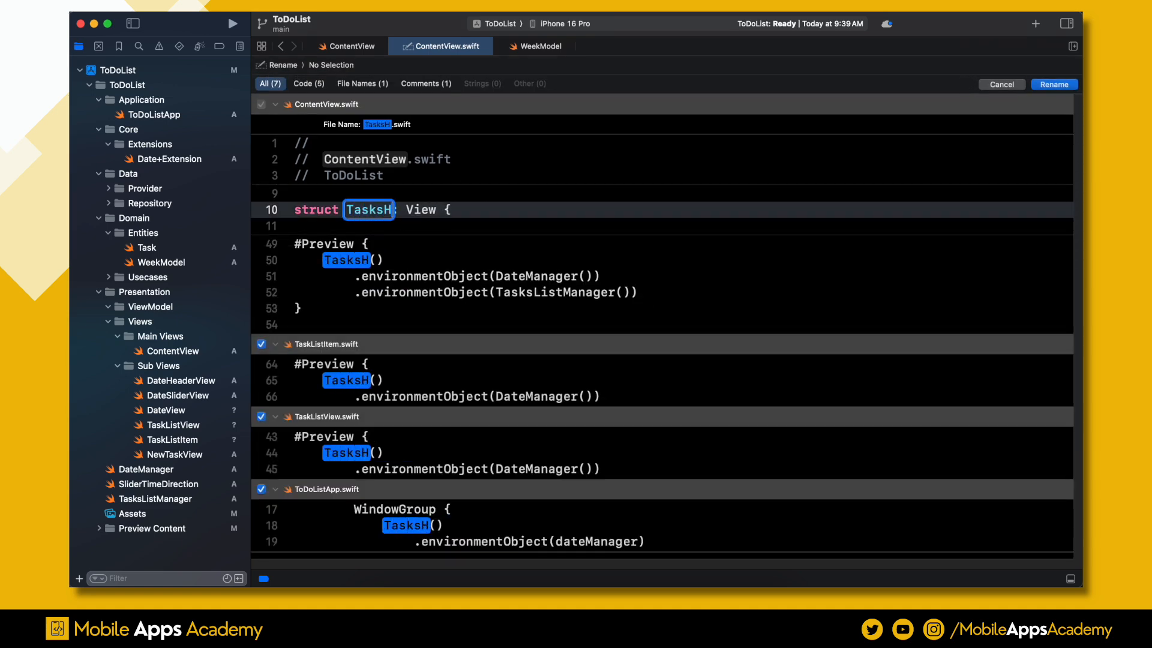
pyautogui.click(1054, 85)
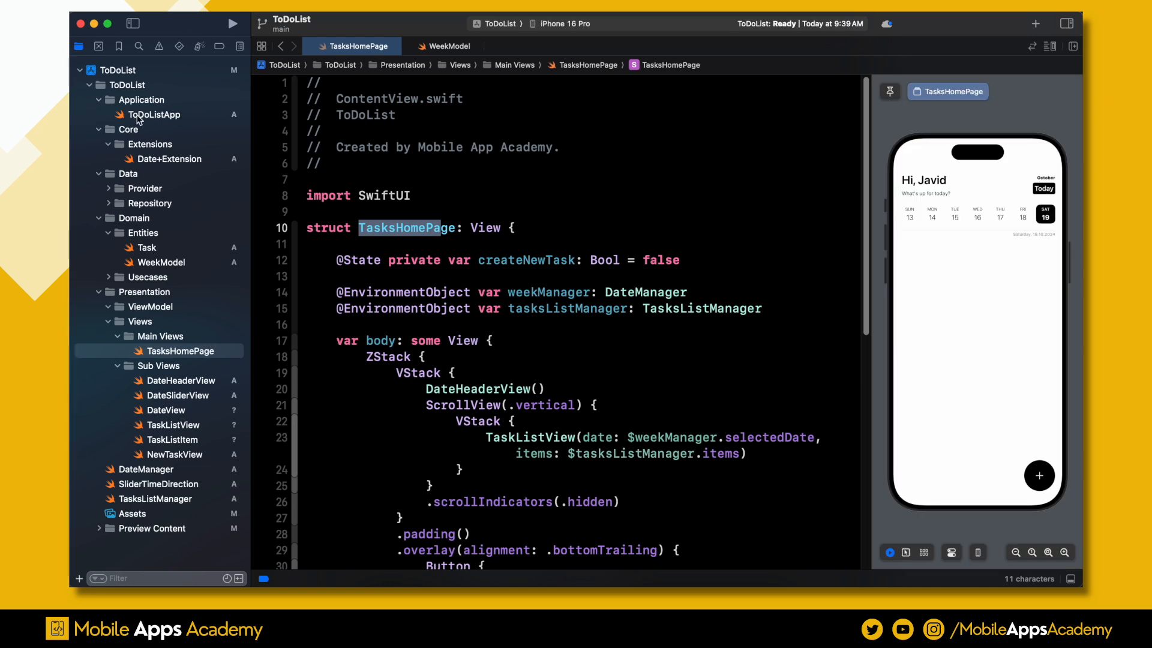
pyautogui.click(153, 114)
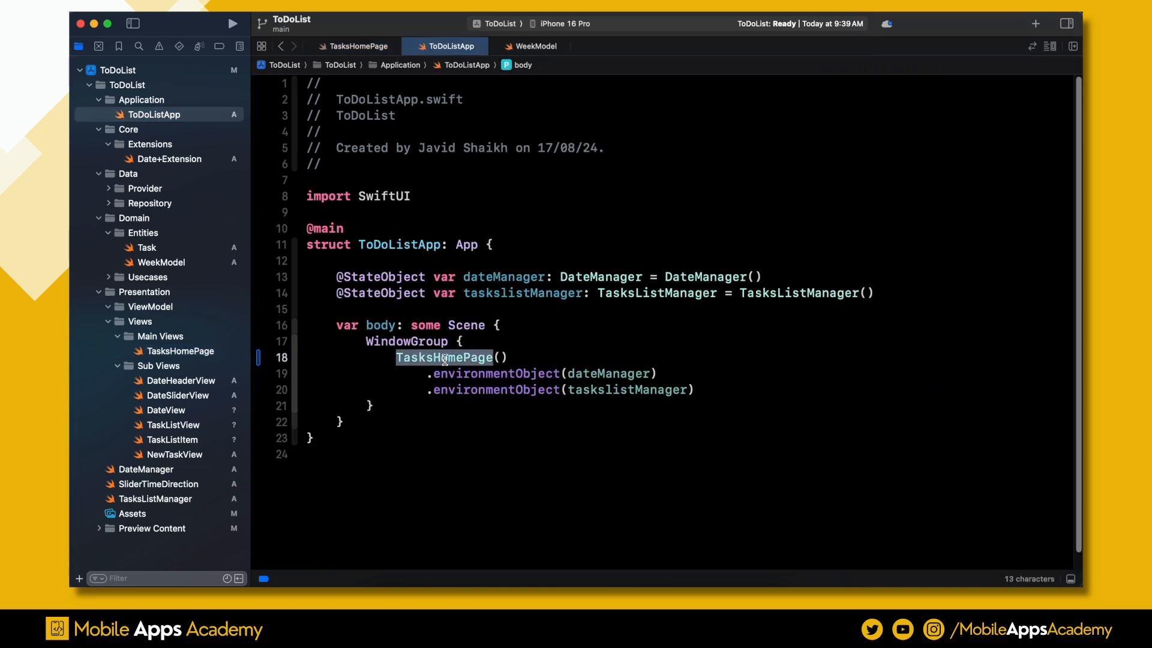
pyautogui.click(180, 351)
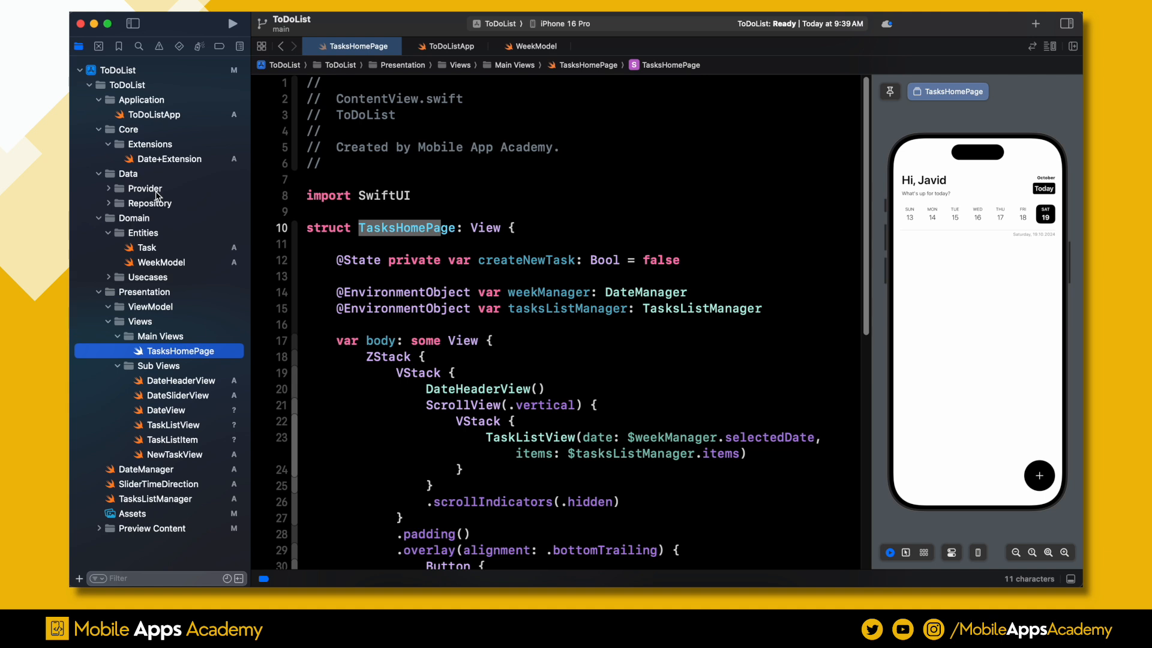
# - Create DateDataProvider.swift and TaskDataProvider.swift in the Provider group
pyautogui.click(150, 203)
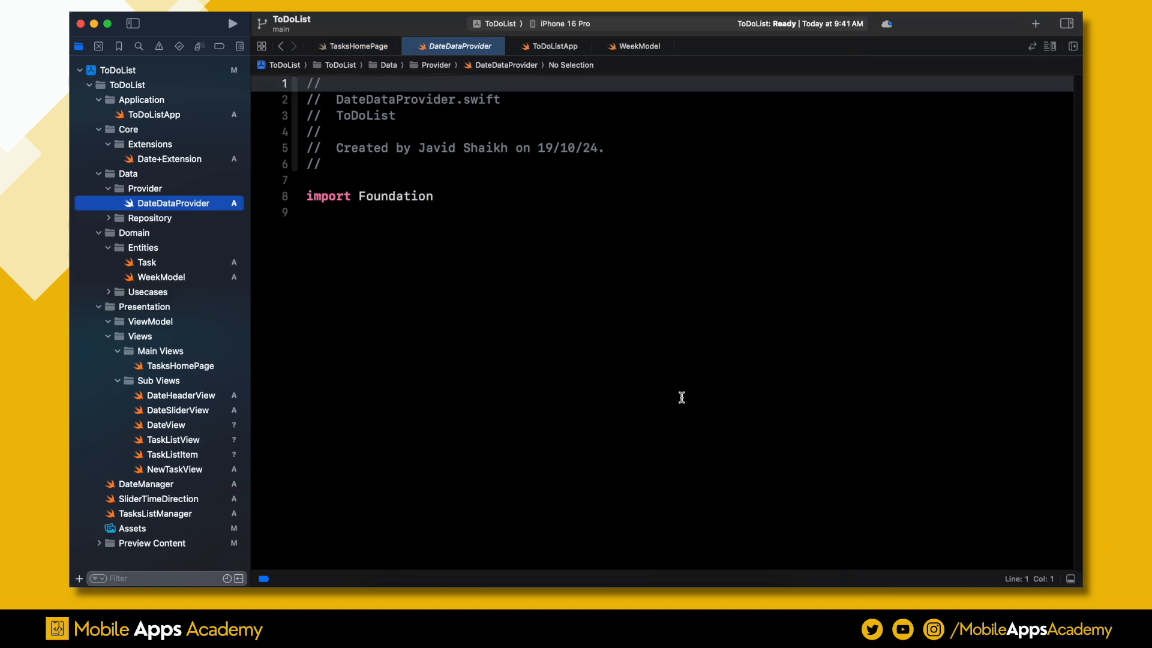
pyautogui.click(144, 188)
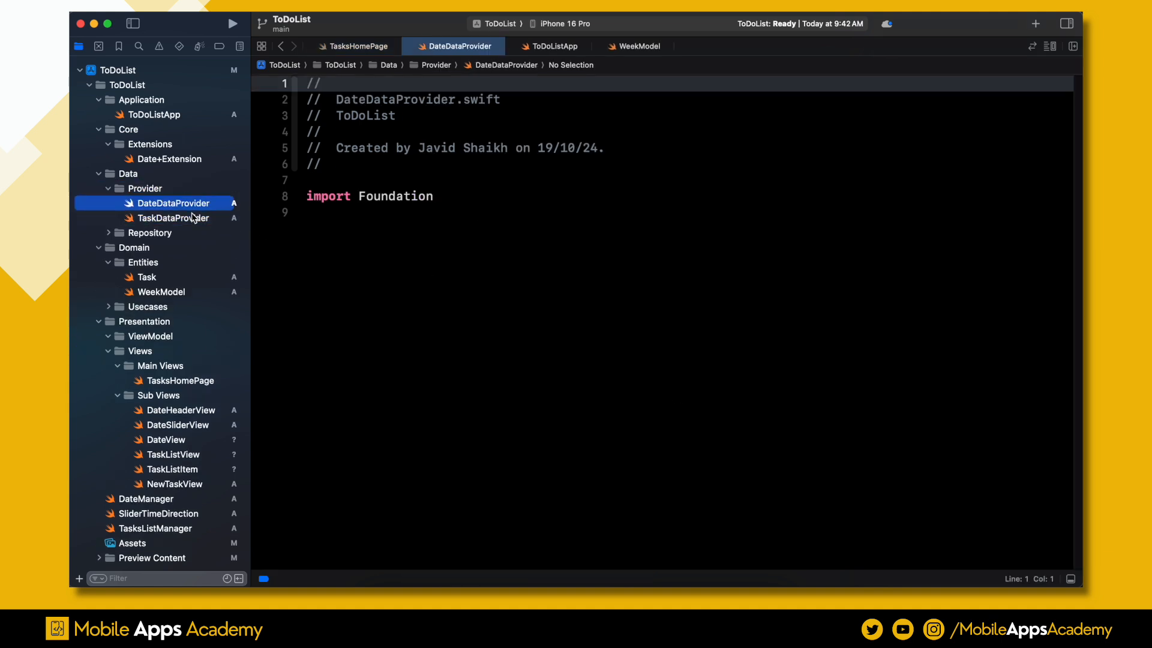
pyautogui.click(173, 217)
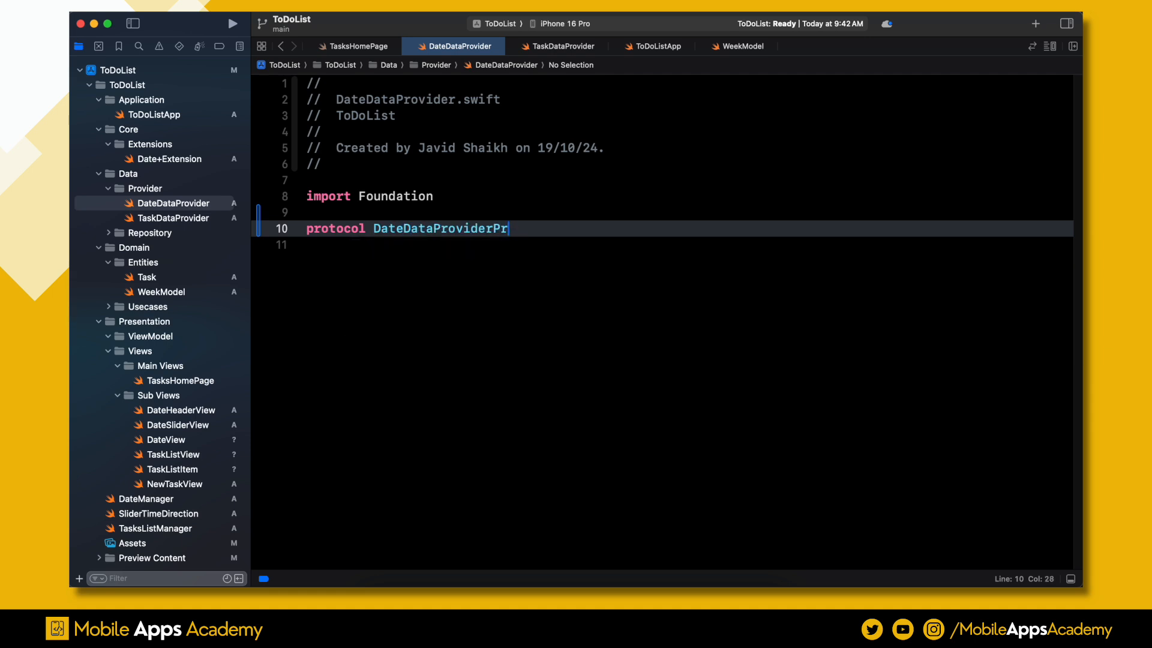
# - Declare the DateDataProvider protocol with calculatePastAndFutureWeeks(with date:) -> [Week]
pyautogui.write('otocal {')
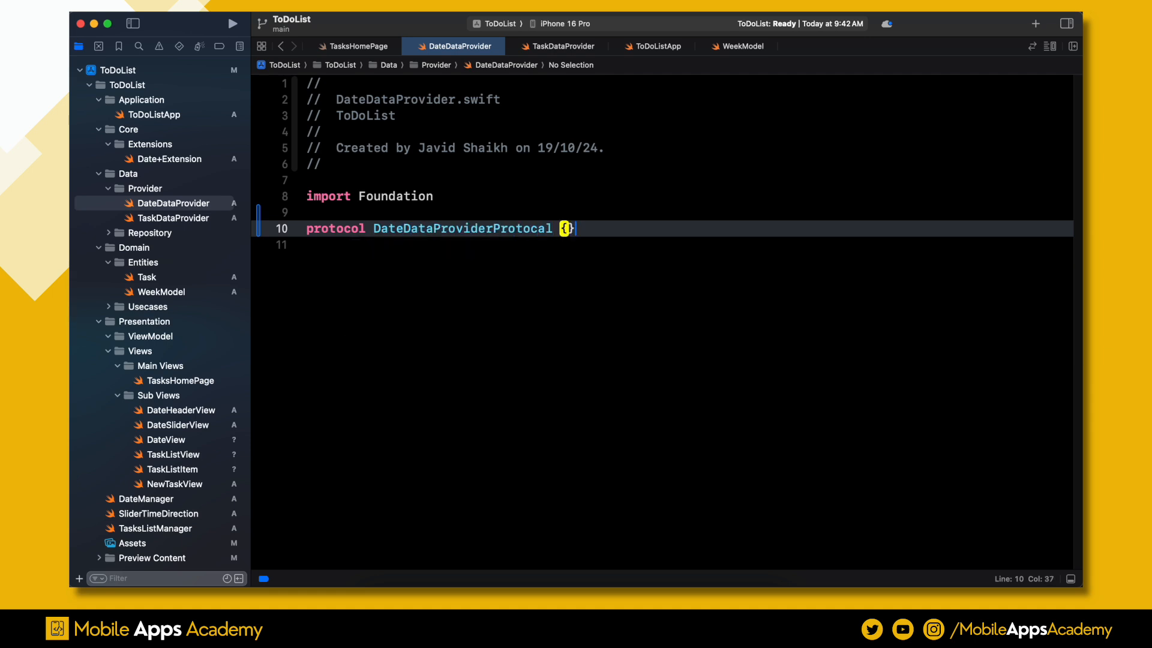
pyautogui.press('Return')
pyautogui.write('func ')
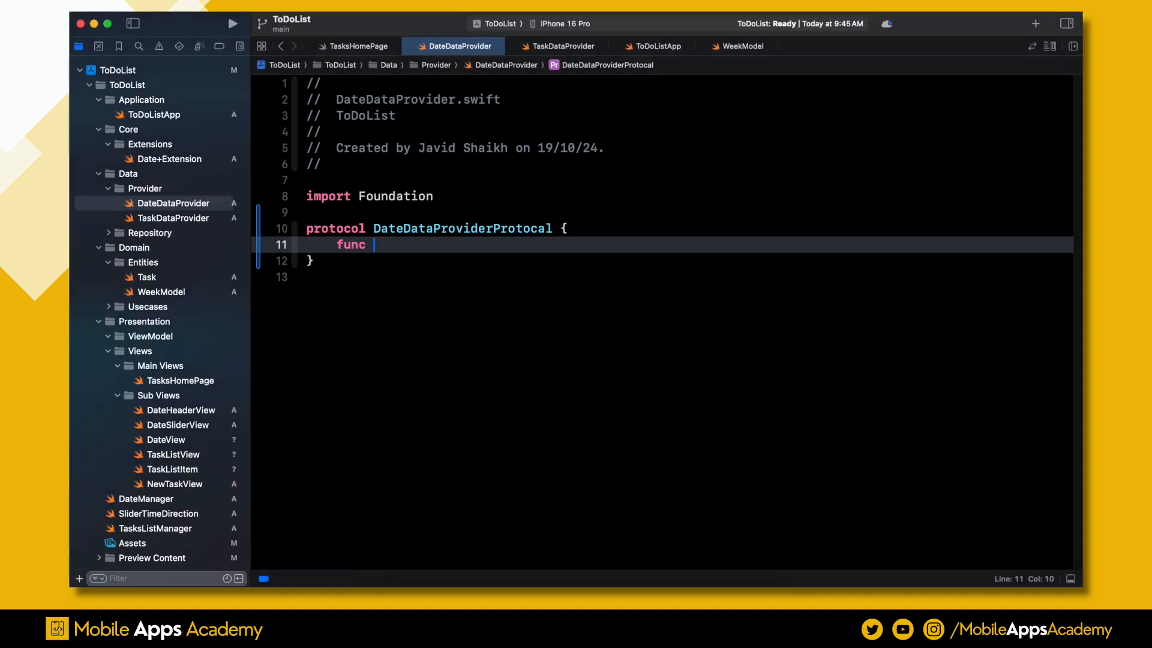
pyautogui.write('calculatePastAndFutureWeeks(')
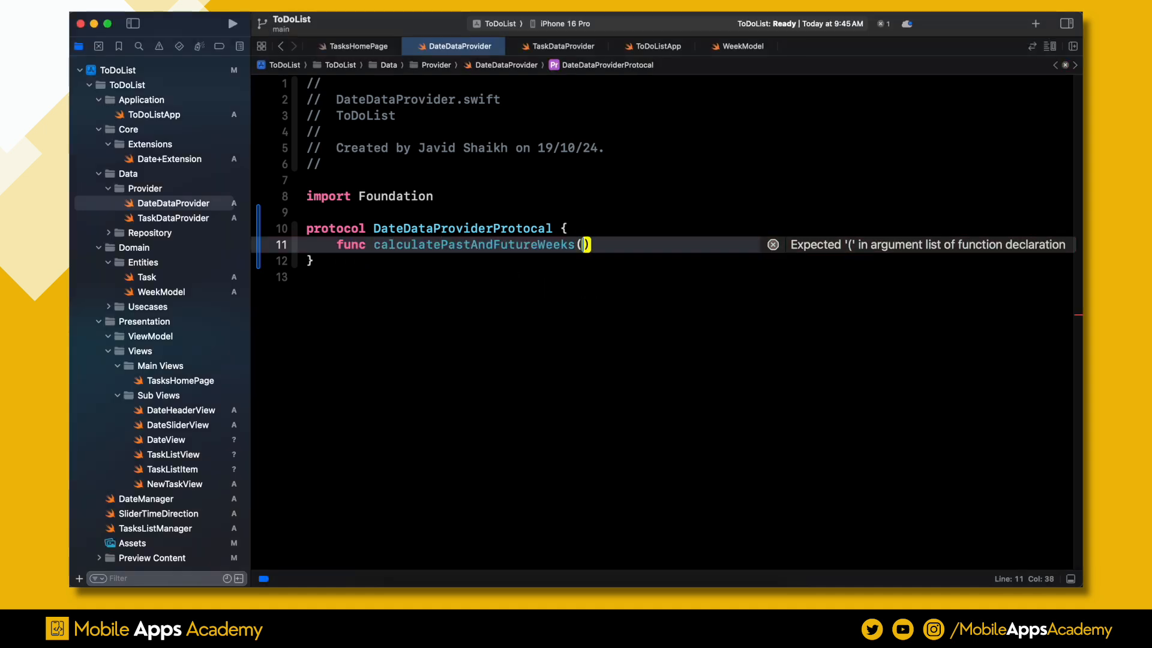
pyautogui.write('with date: Date')
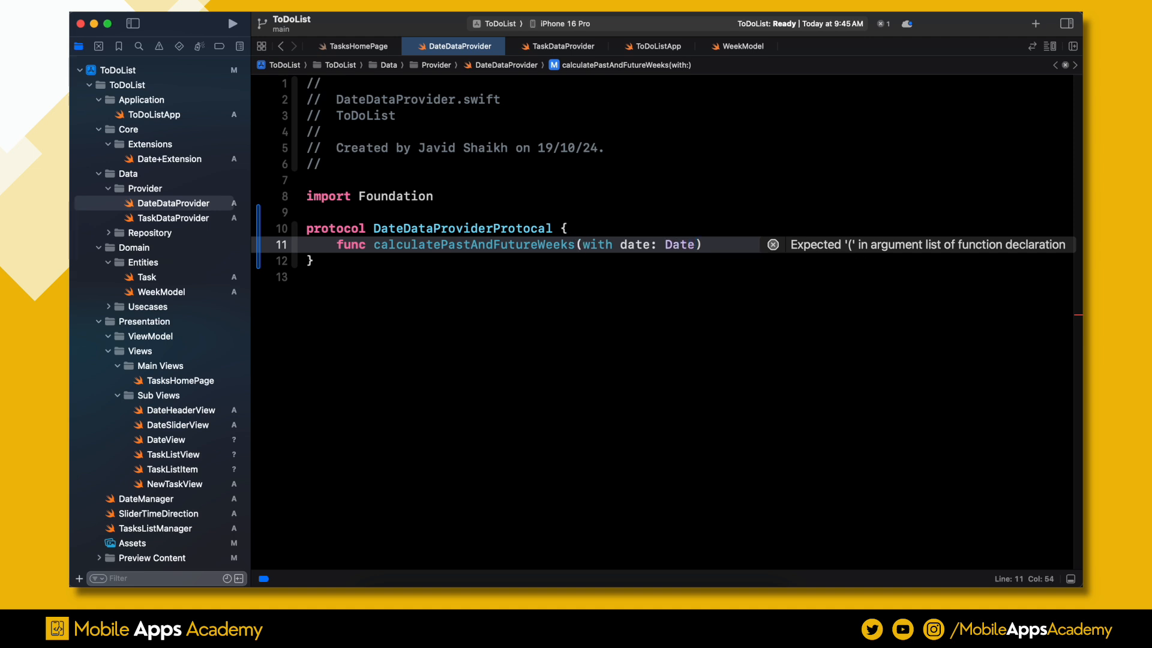
pyautogui.write('->')
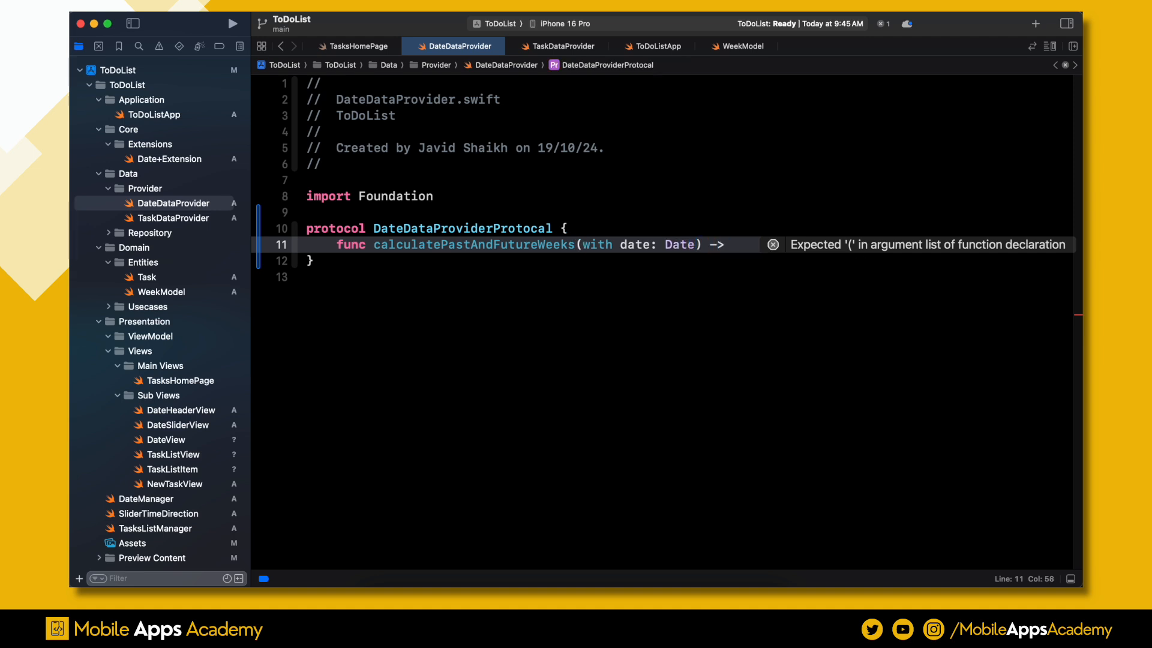
pyautogui.write('[WeekModel')
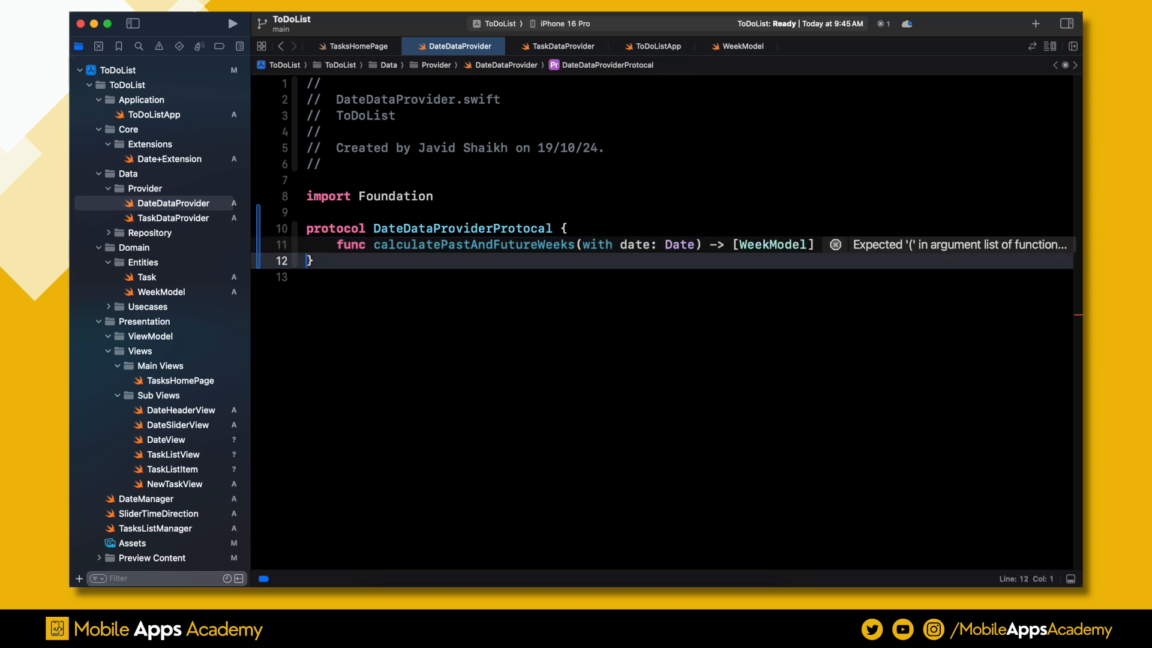
# - Add the DateDataProvider class with week logic and an extension returning three weeks
pyautogui.write('clas')
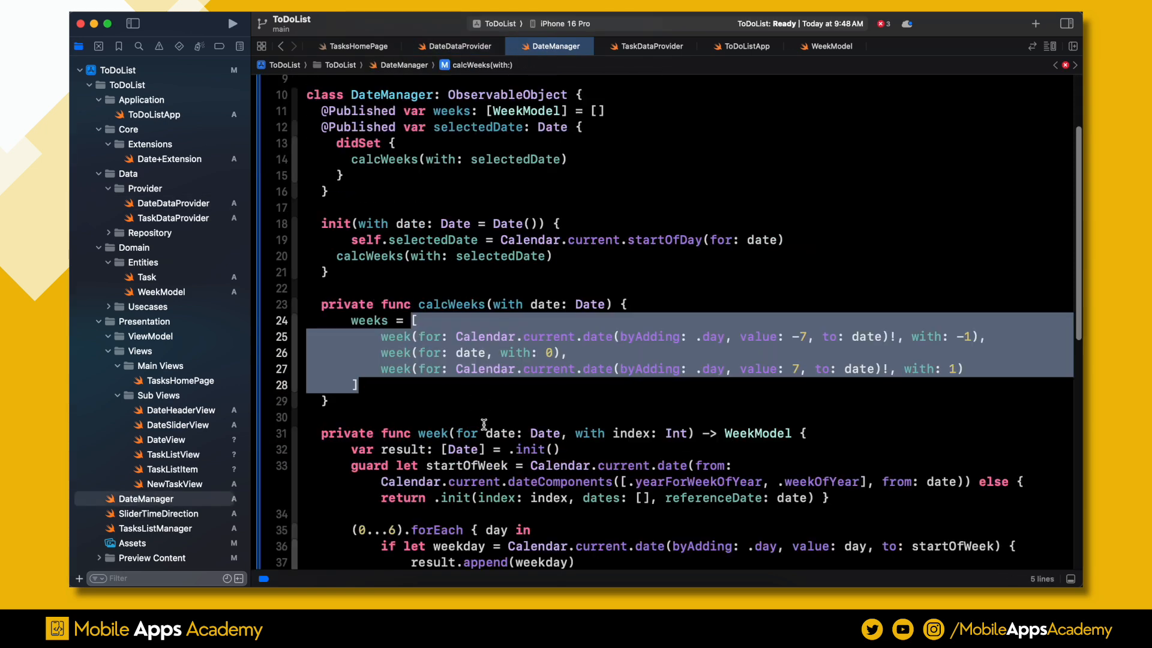
pyautogui.scroll(-3)
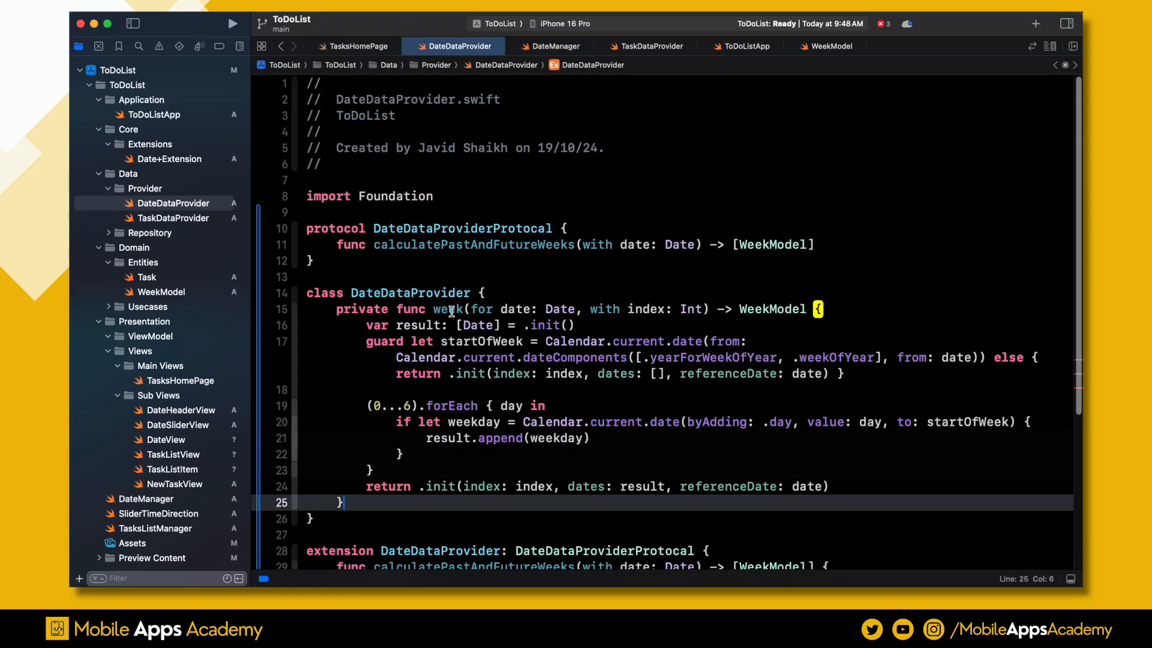
pyautogui.scroll(-3)
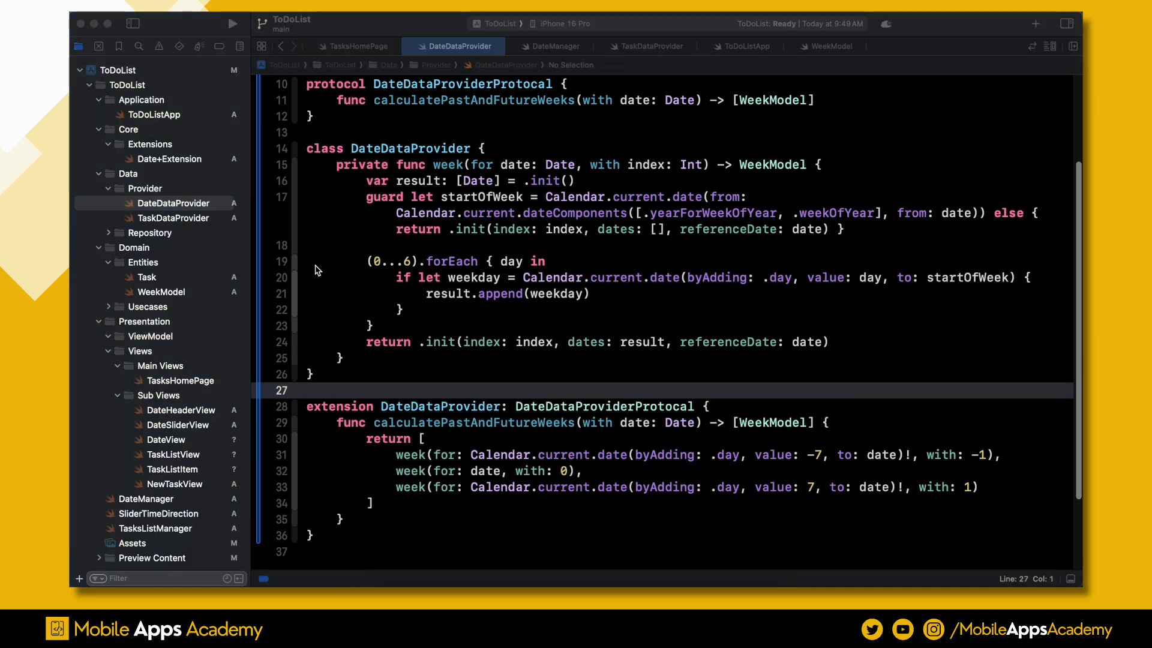
# - Declare five task methods, add TaskDataProvider with taskList, and empty its init
pyautogui.click(644, 46)
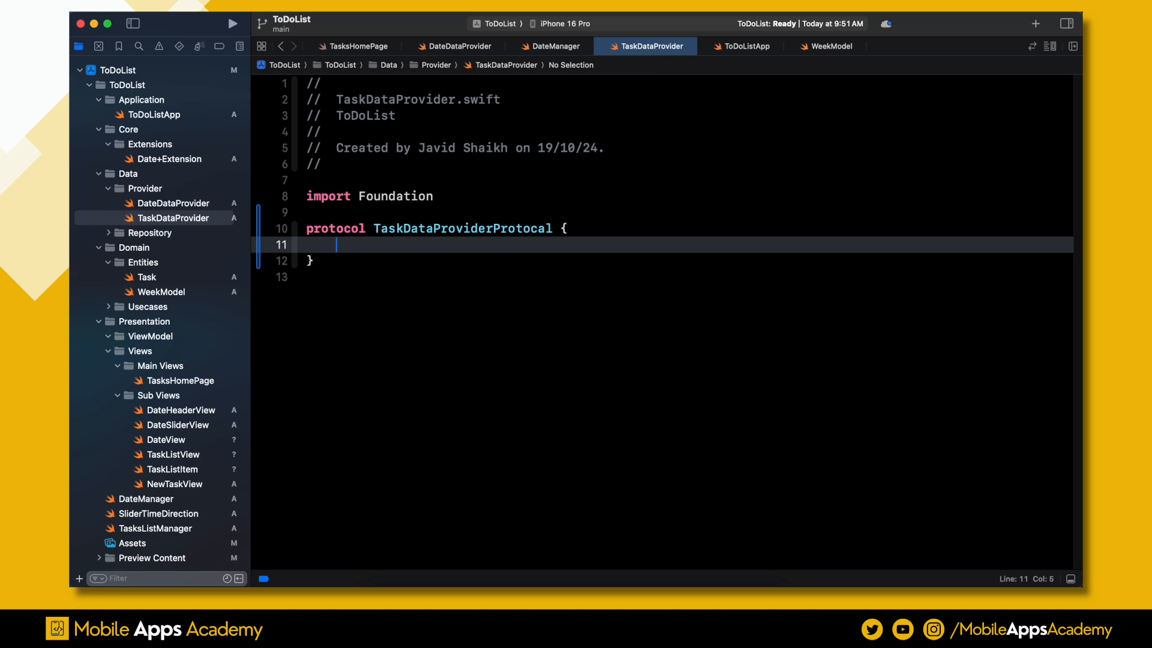
pyautogui.write('func getTaskList() -> [Task]')
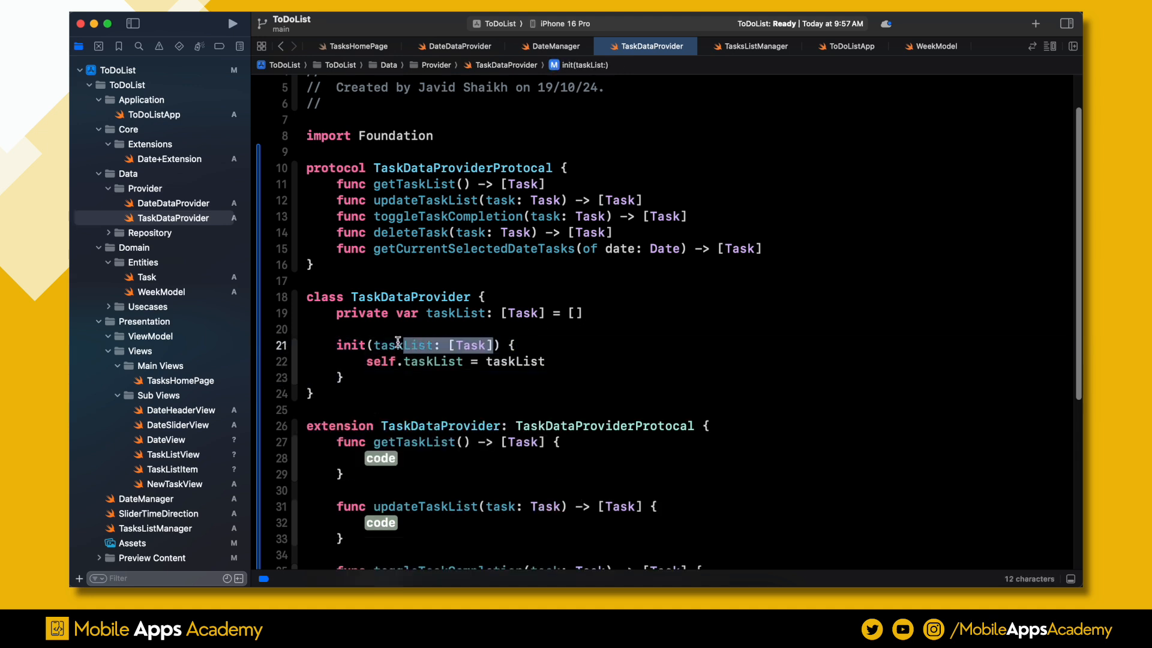
pyautogui.press('Delete')
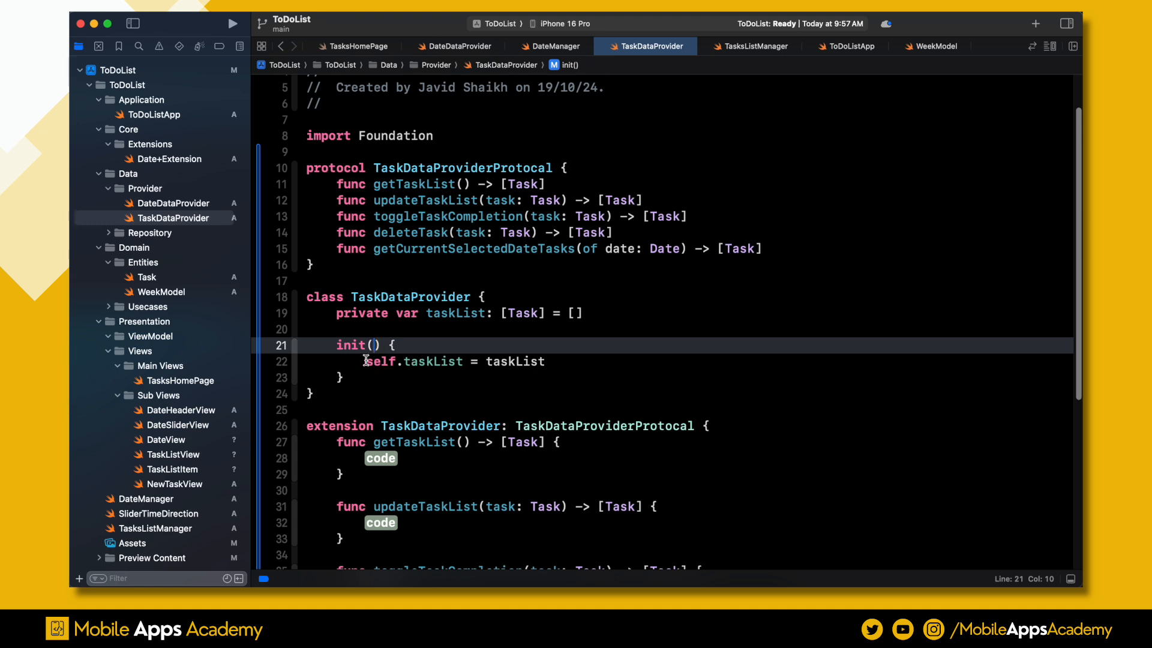
pyautogui.press('Backspace')
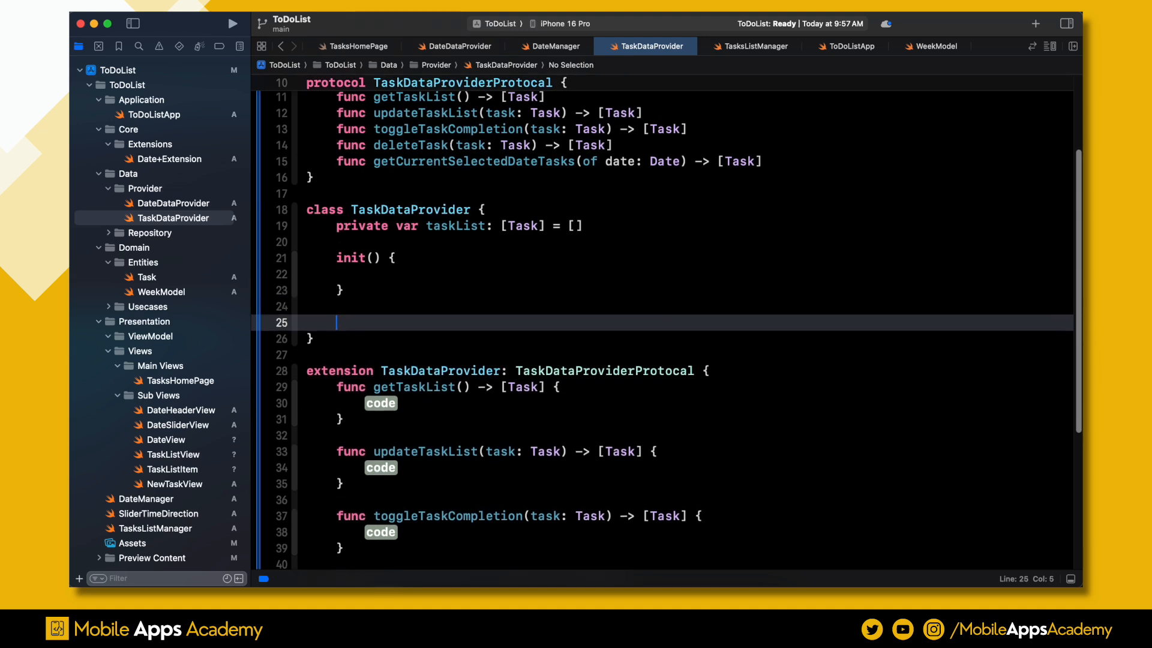
# - Add private getTaskListFromUserDefaults() -> [Task] decoding saved tasks from UserDefaults
pyautogui.write('private func getTaskListFromUserDefaults() -> [Task] {')
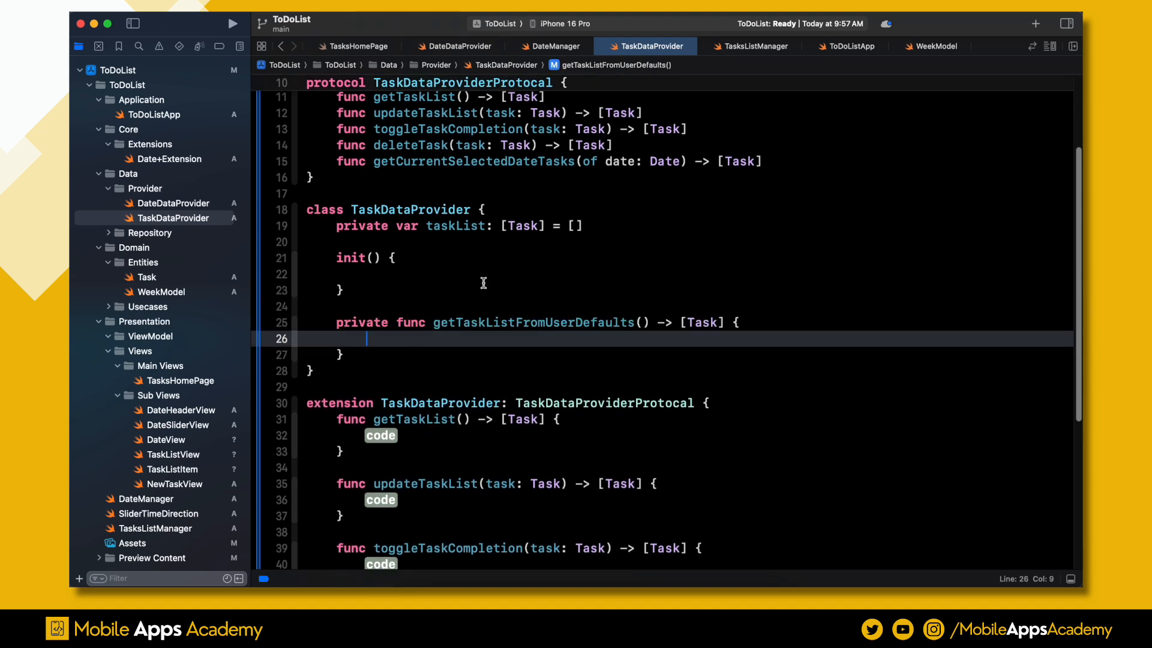
pyautogui.click(552, 46)
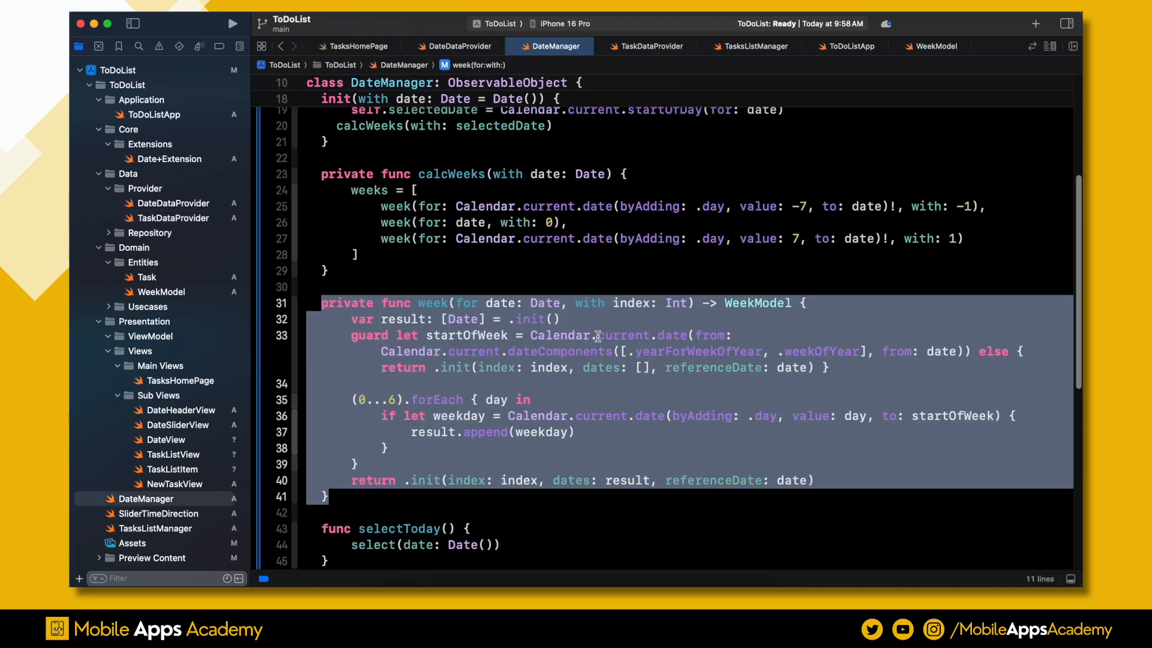
pyautogui.click(752, 46)
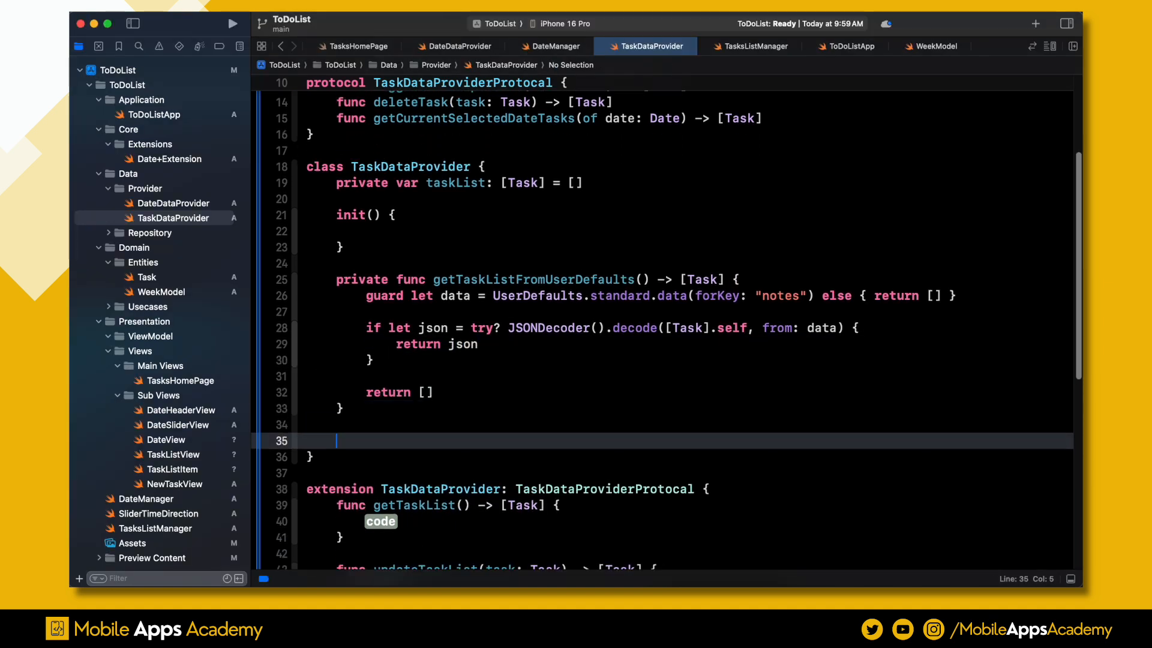
# - Add private saveUpdatedTaskList() encoding taskList instead of items to UserDefaults
pyautogui.write('private func saveUpdatedTaskList() {')
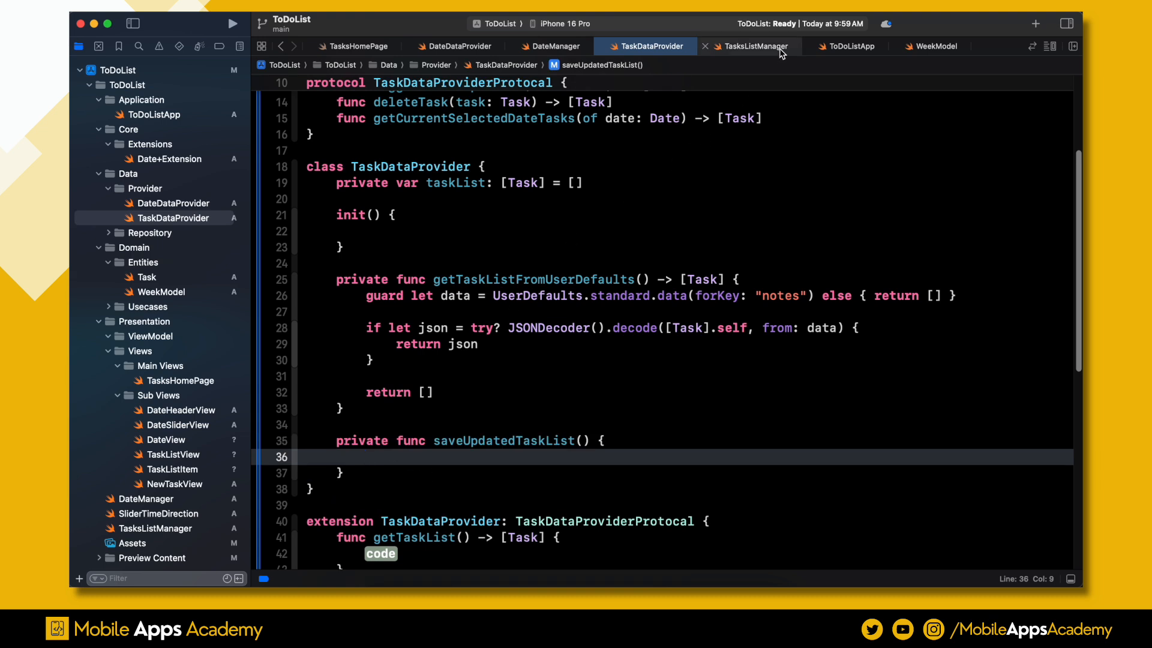
pyautogui.click(752, 45)
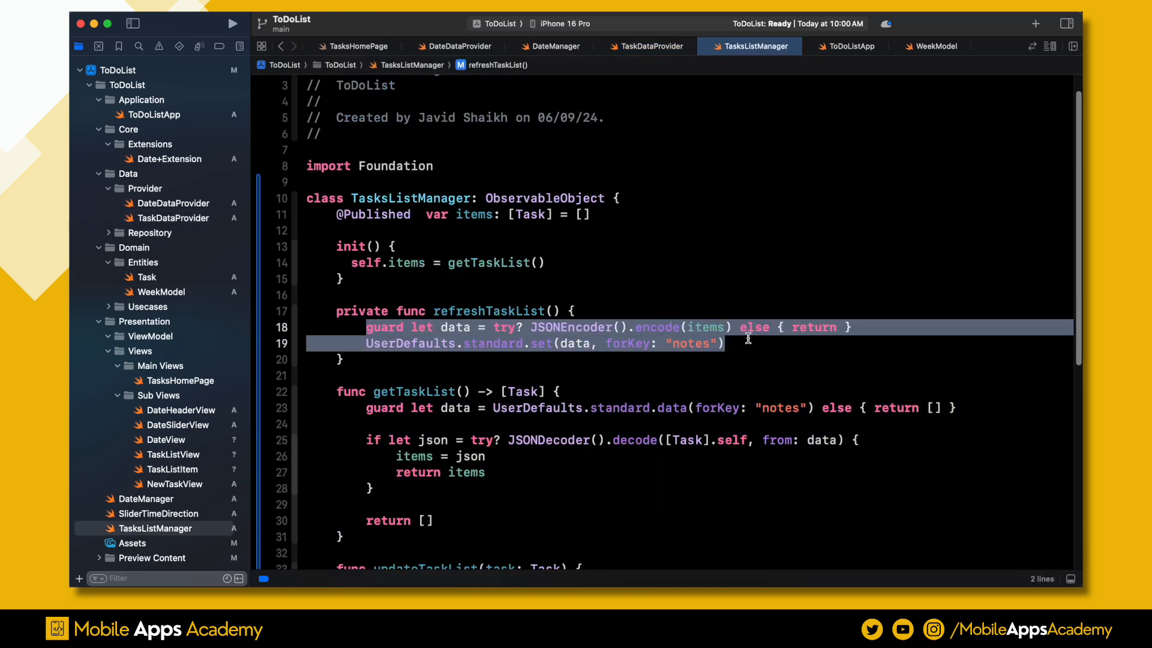
pyautogui.click(649, 46)
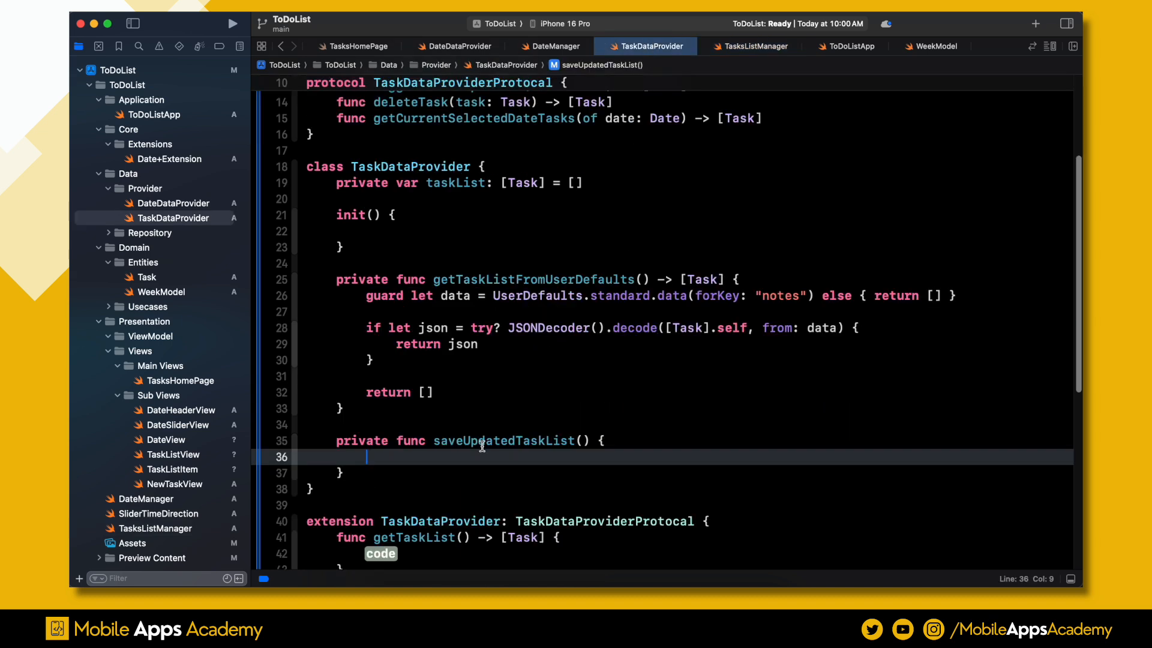
pyautogui.write('guard let data = try? JSONEncoder().encode(items) else { return }')
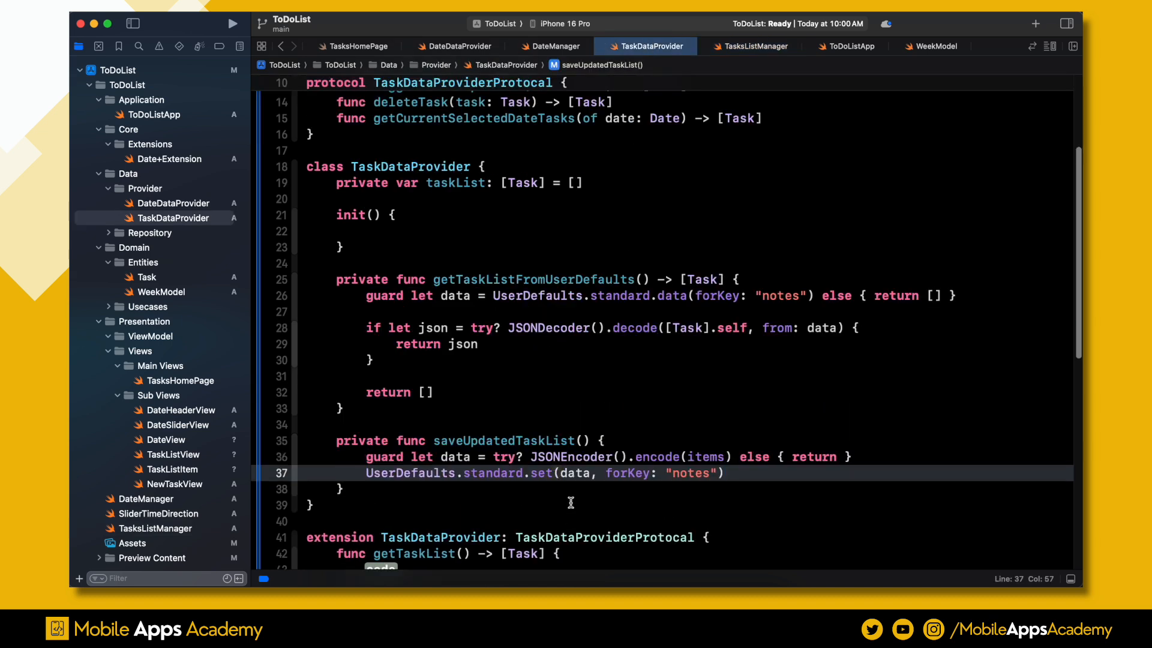
pyautogui.write('taskLis')
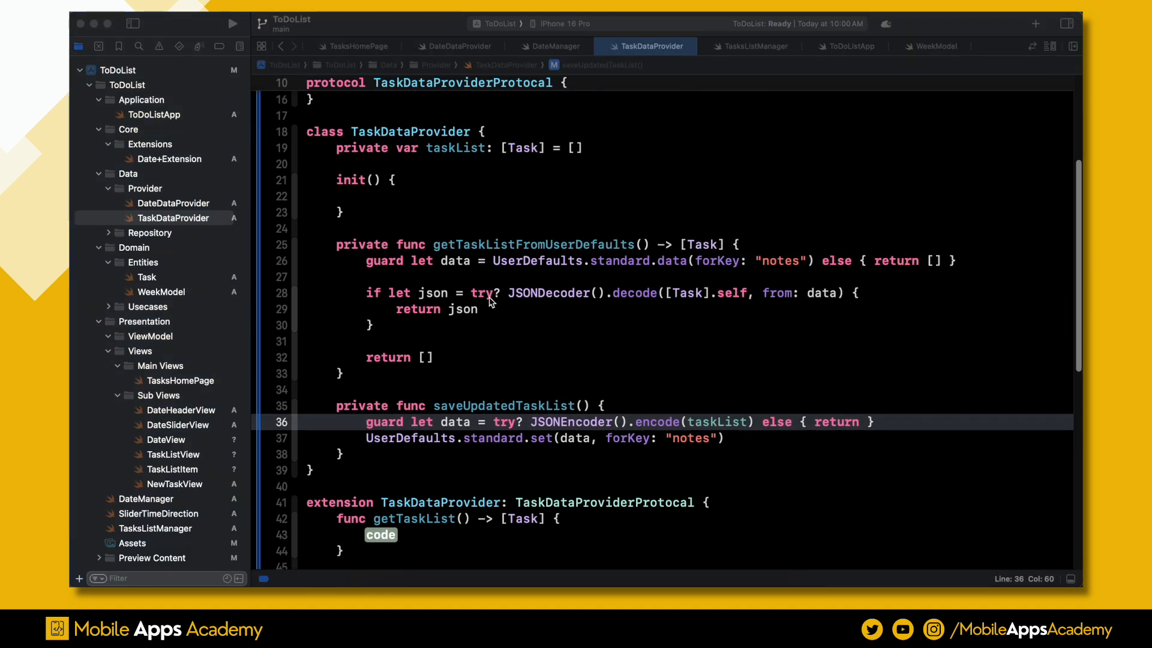
# - Make getTaskList return taskList and updateTaskList append, save and return taskList
pyautogui.scroll(-3)
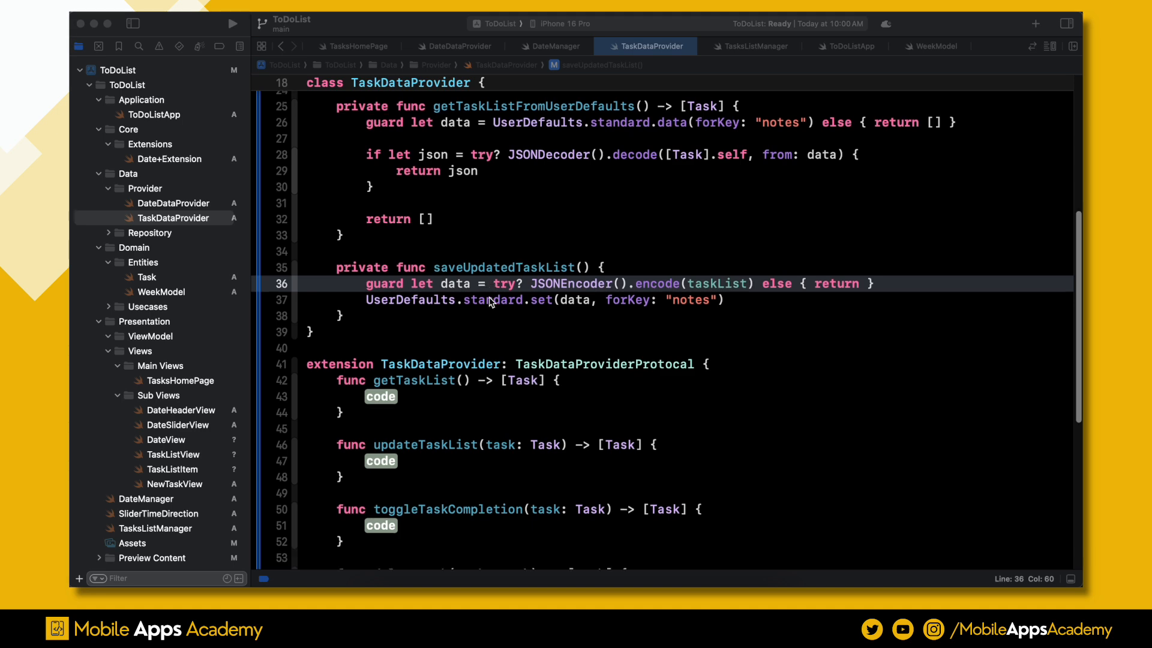
pyautogui.write('ta')
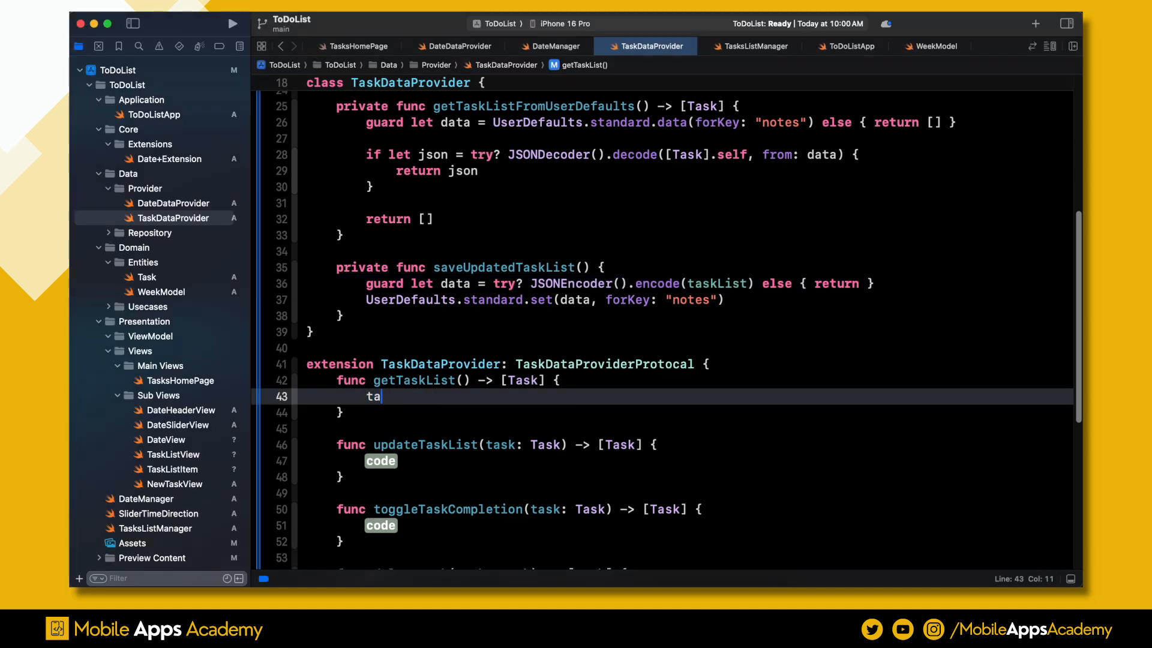
pyautogui.write('skList')
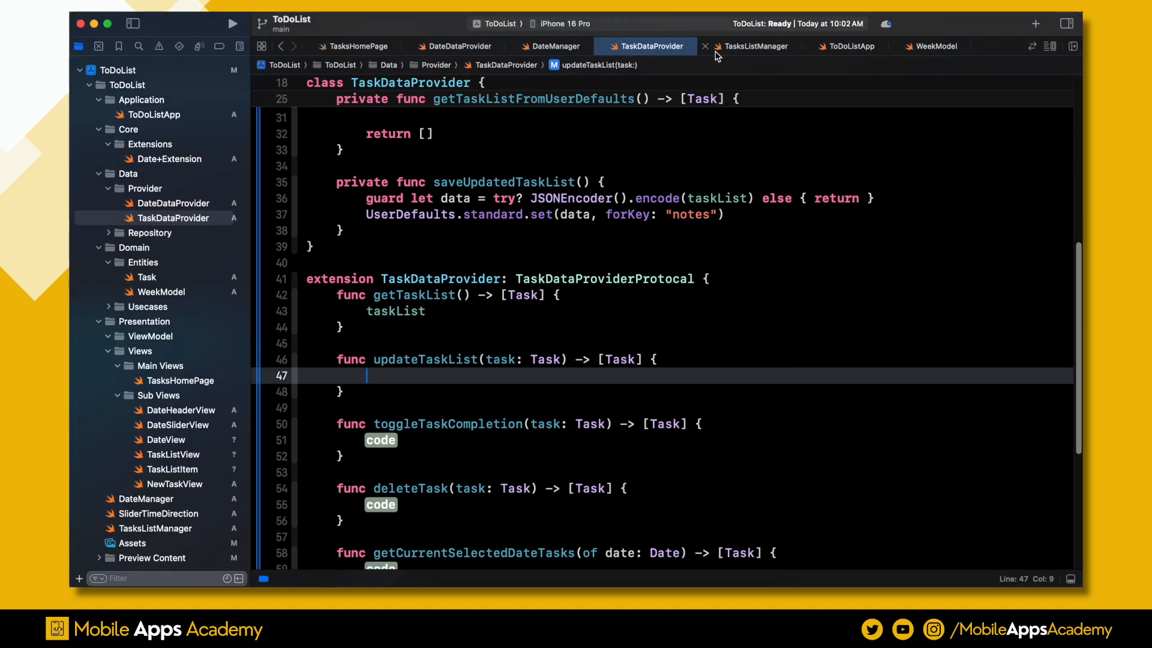
pyautogui.click(756, 46)
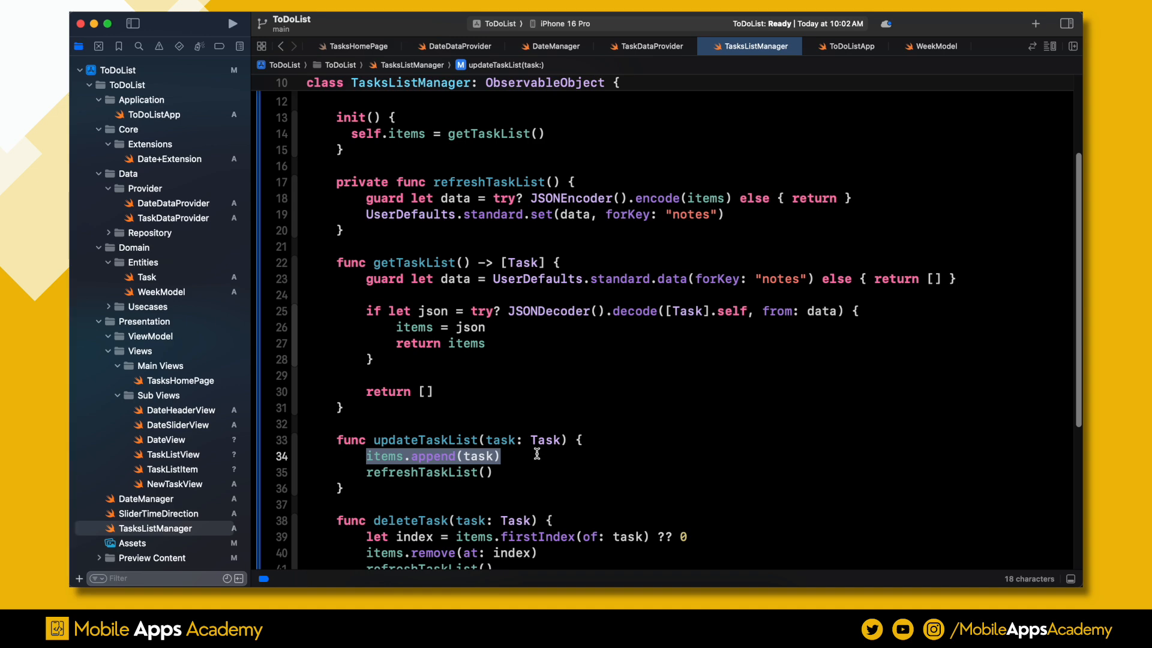
pyautogui.click(649, 46)
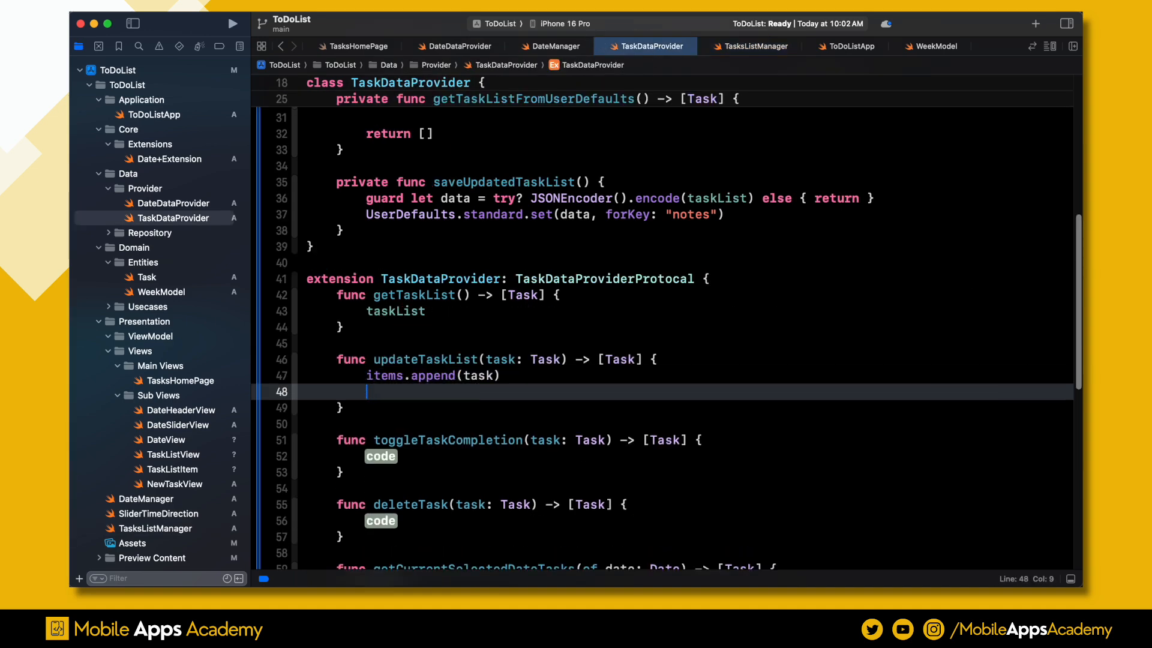
pyautogui.write('return')
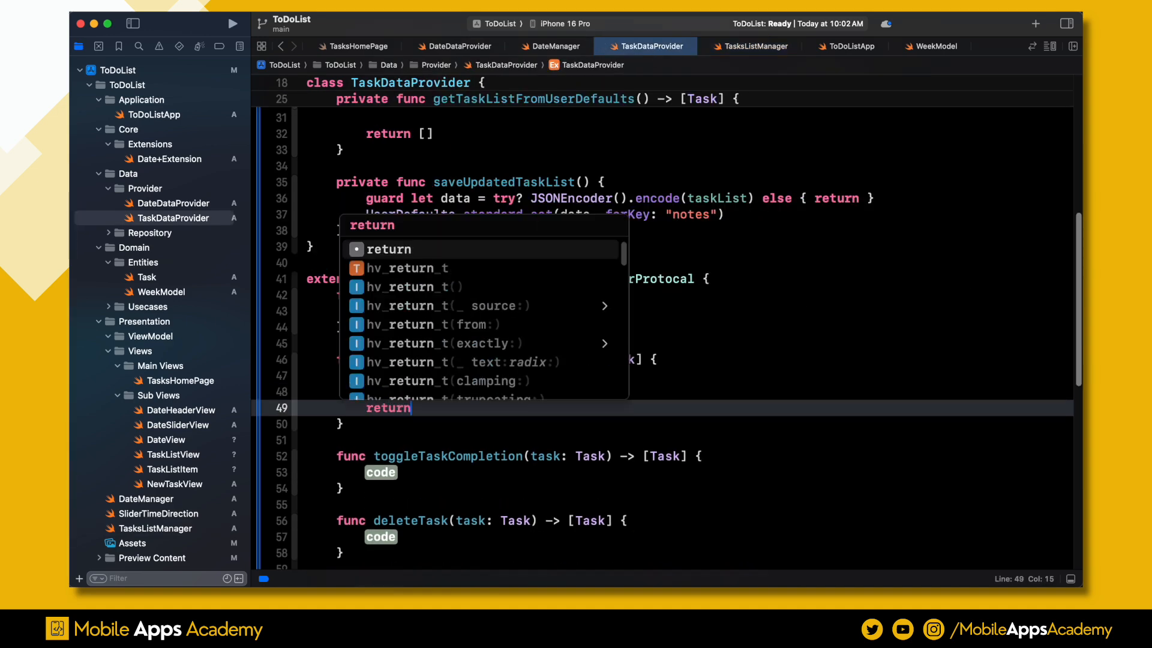
pyautogui.write('taskList')
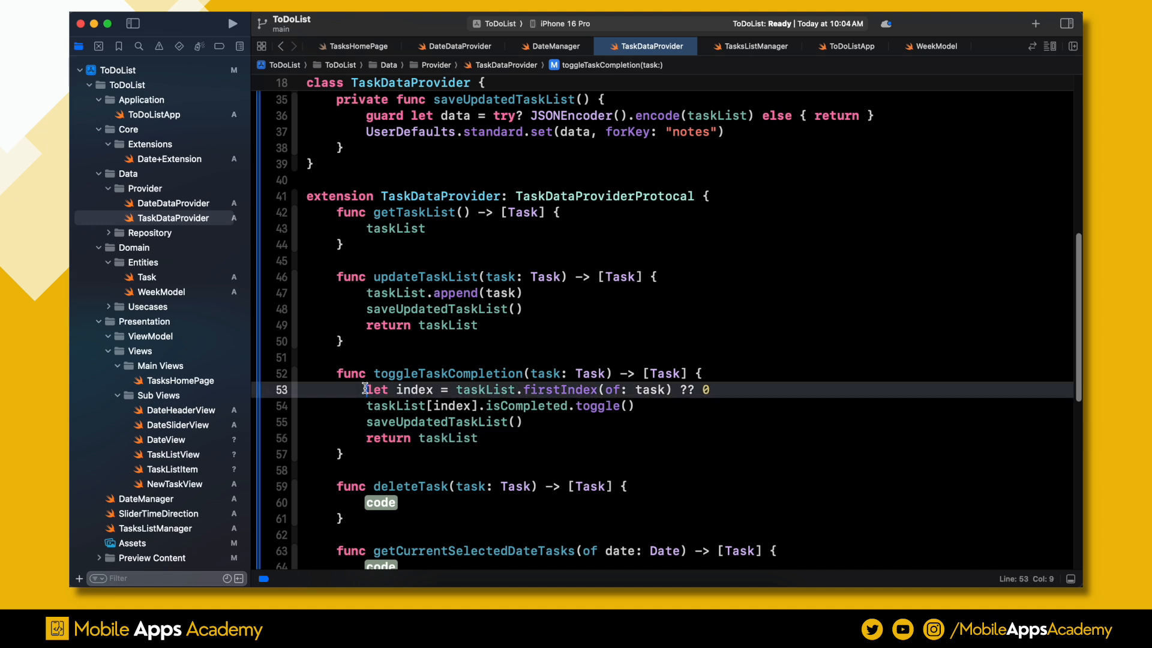
# - Set self.taskList = self.getTaskListFromUserDefaults() inside init()
pyautogui.moveTo(366, 389); pyautogui.dragTo(477, 438)
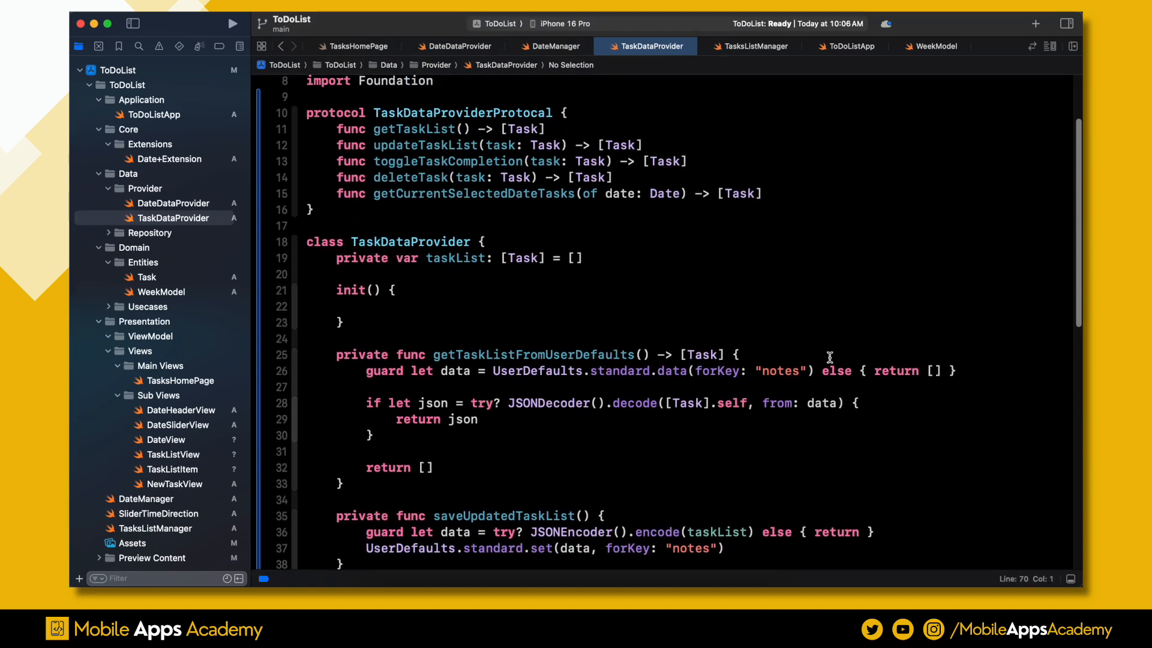
pyautogui.write('self.taskList = self.getTaskListFromUserDefaults()')
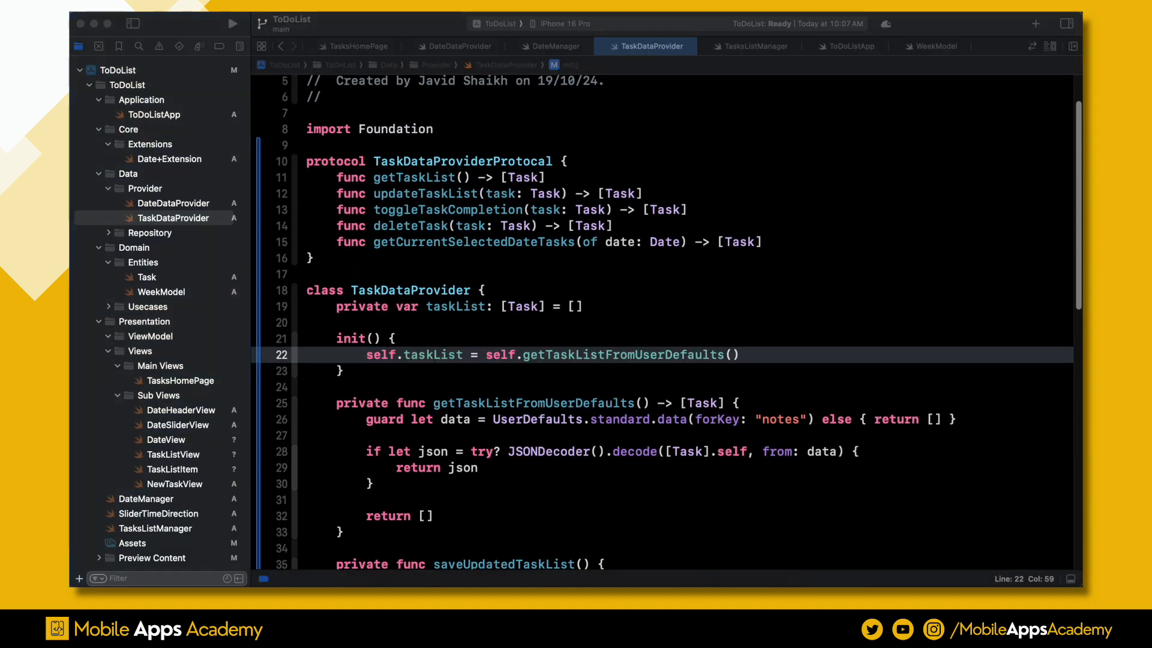